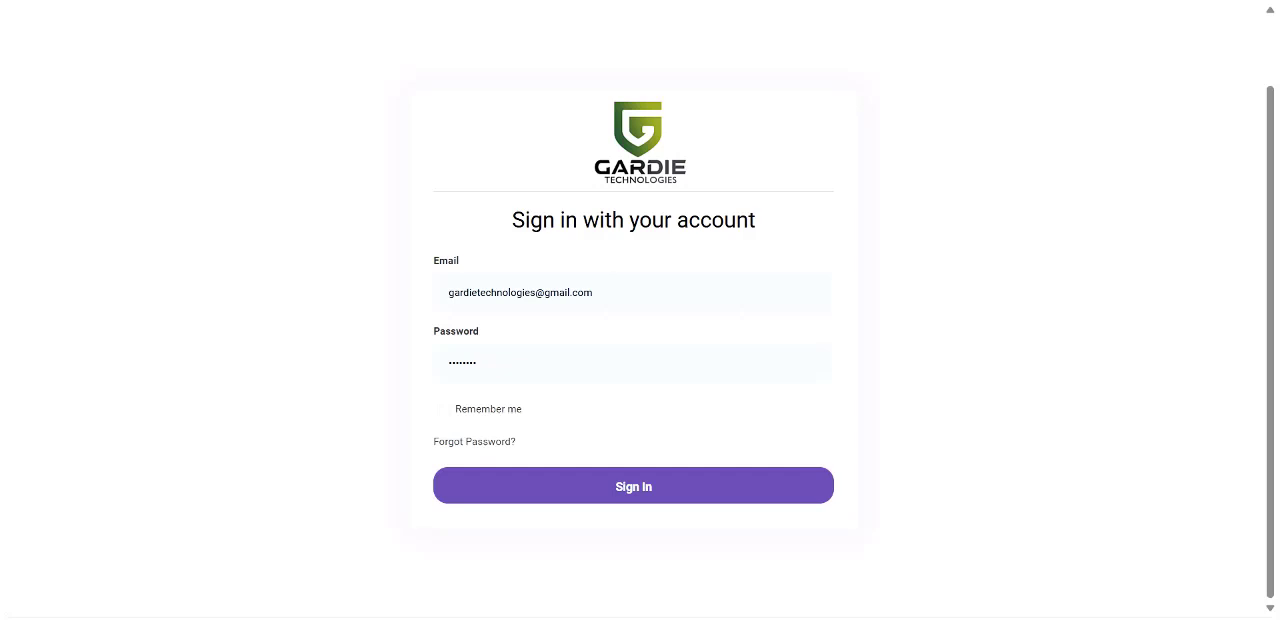
Log in with the prefilled email and password to reach the Flight Schedules dashboard
left_click(633, 486)
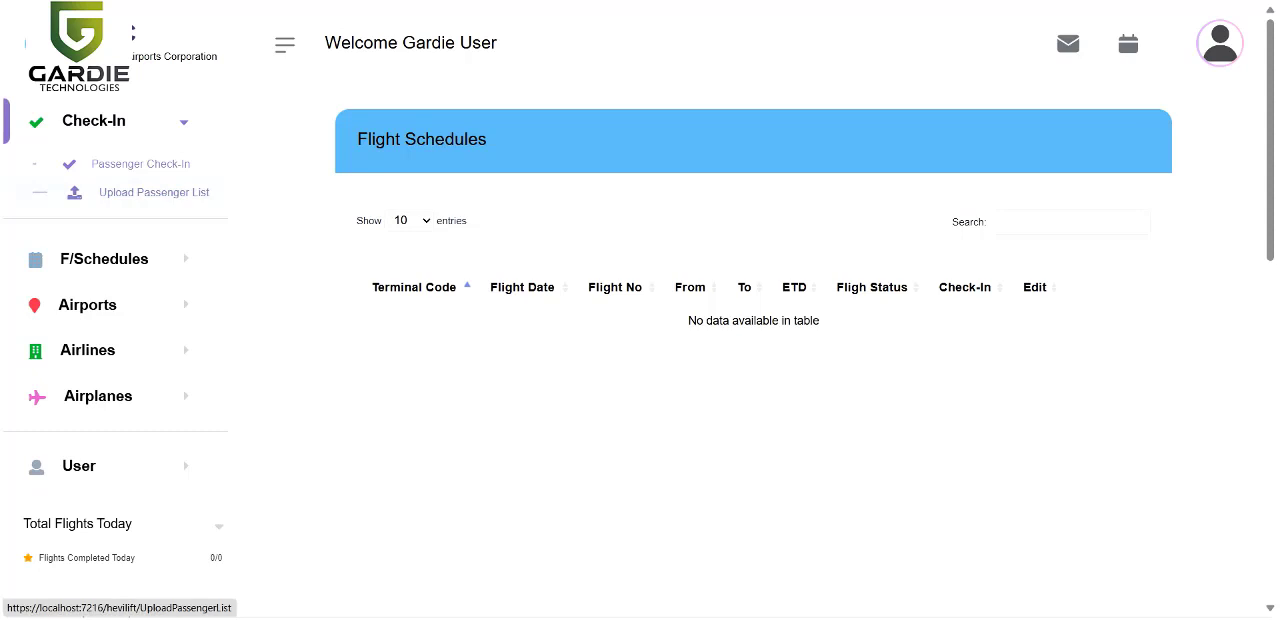
Upload the PassengerData_1-Today file via Upload Passenger List, processing 1333 records
left_click(153, 192)
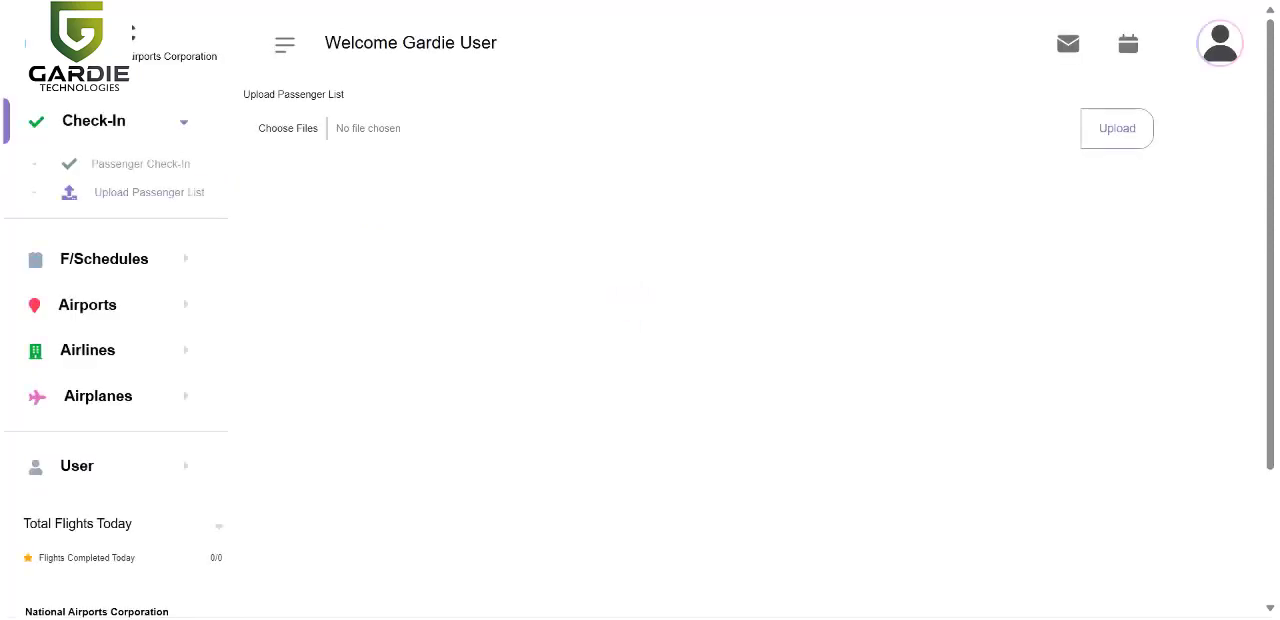
left_click(287, 128)
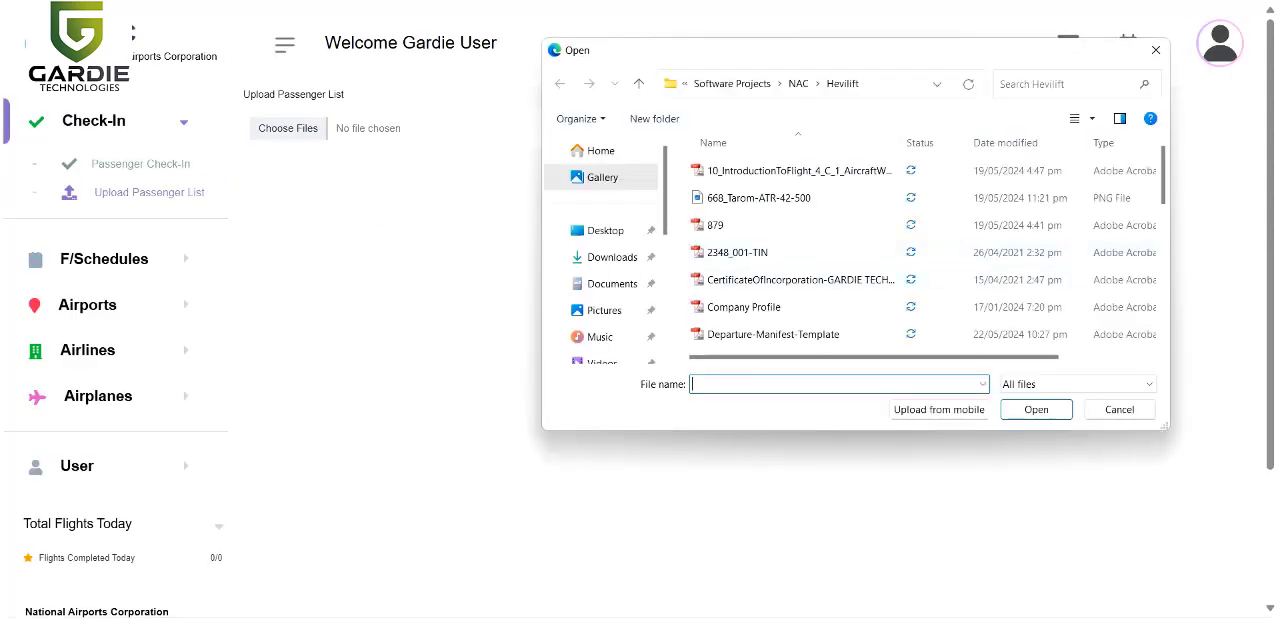
scroll("down", 3)
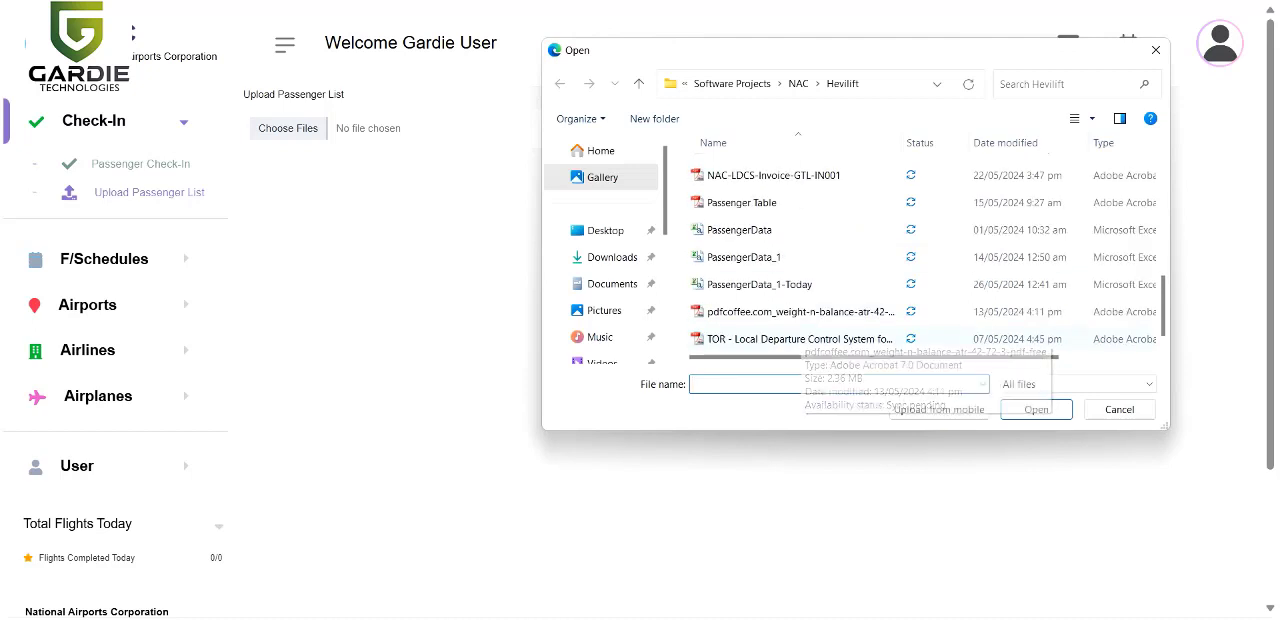
left_click(760, 284)
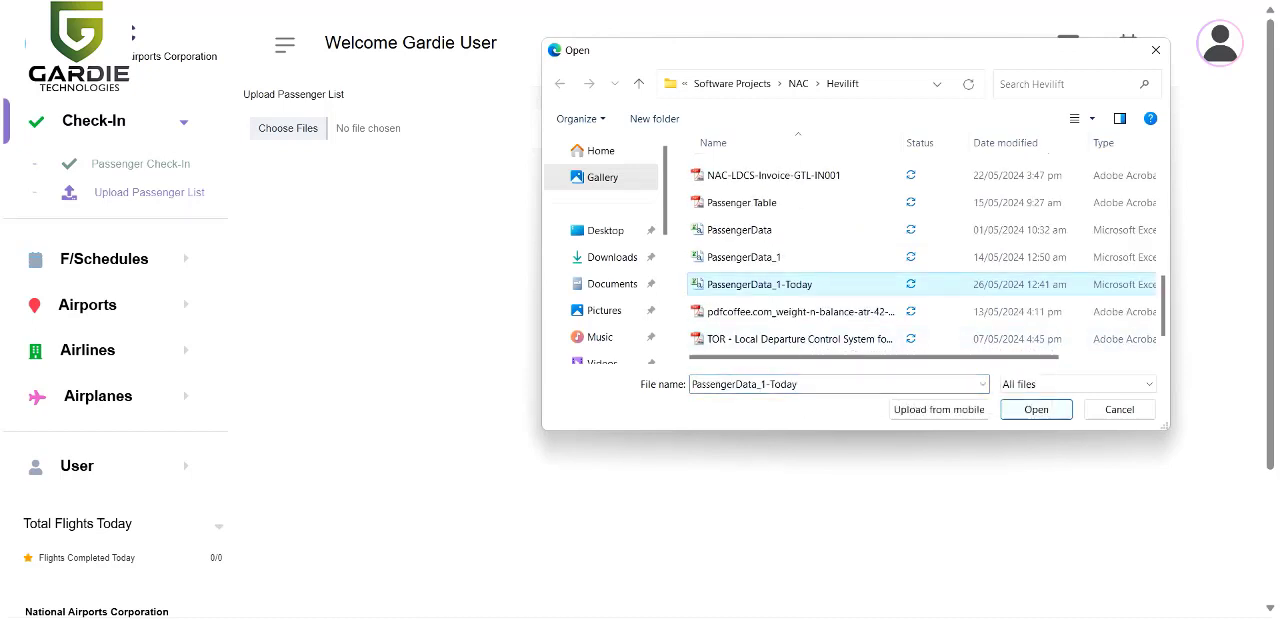
left_click(1035, 409)
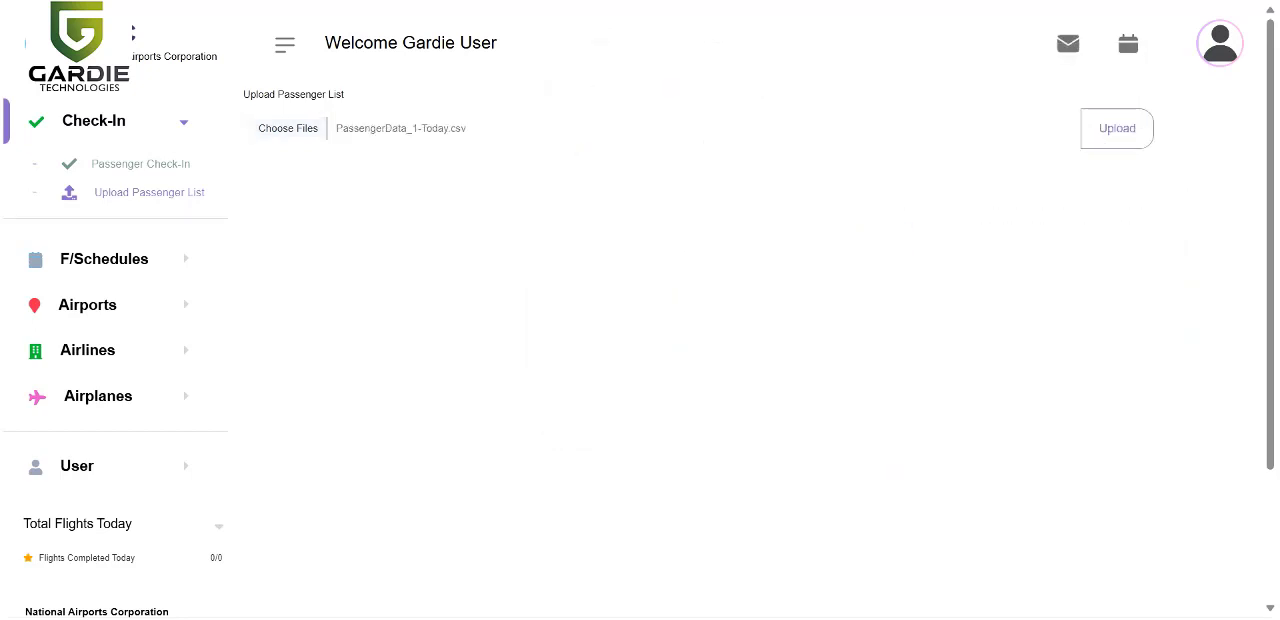
left_click(1116, 128)
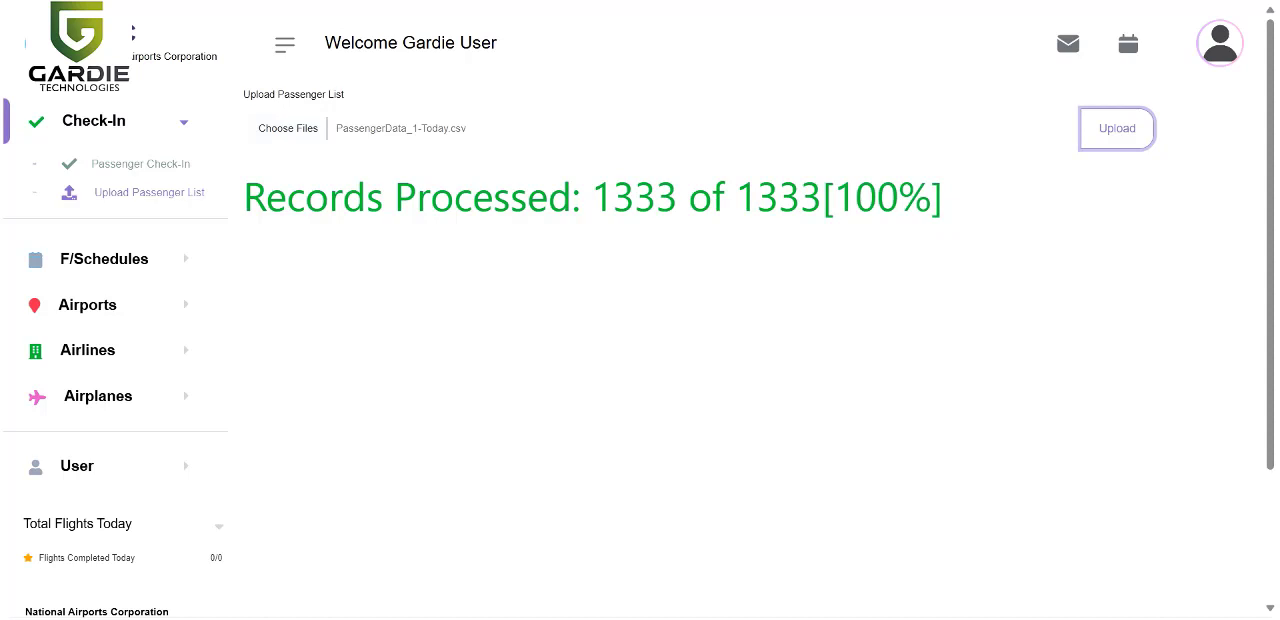
left_click(1116, 128)
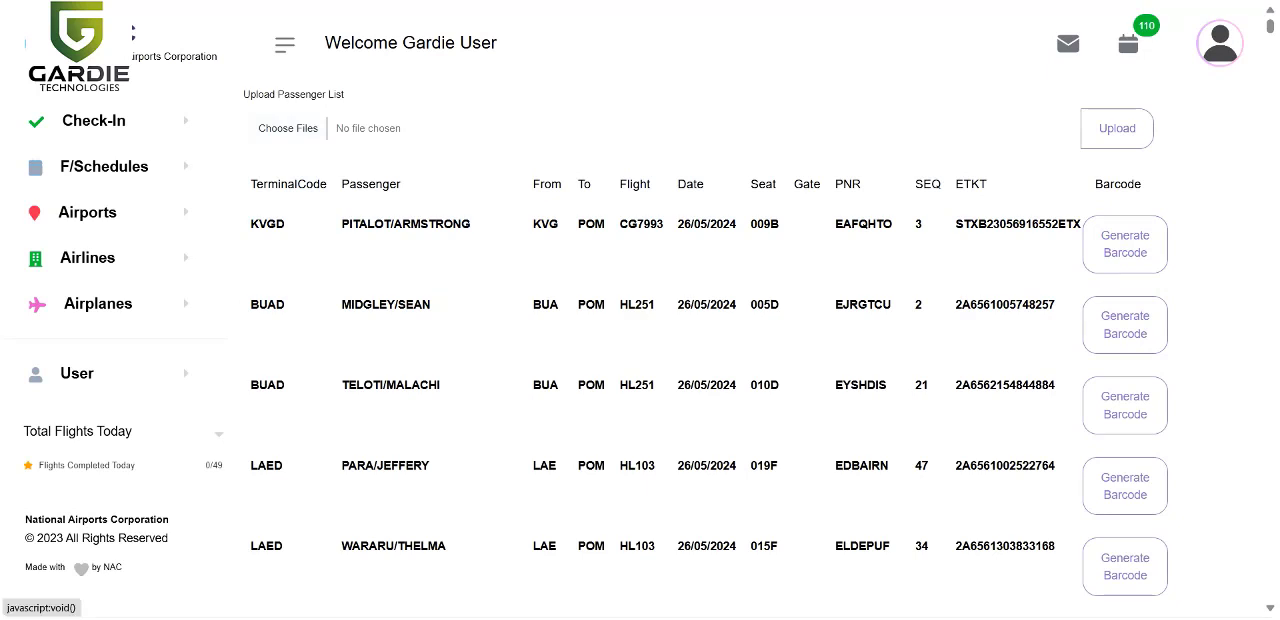
Change flight HL154 (POM to GUR) status to ACTIVATED and submit
left_click(93, 121)
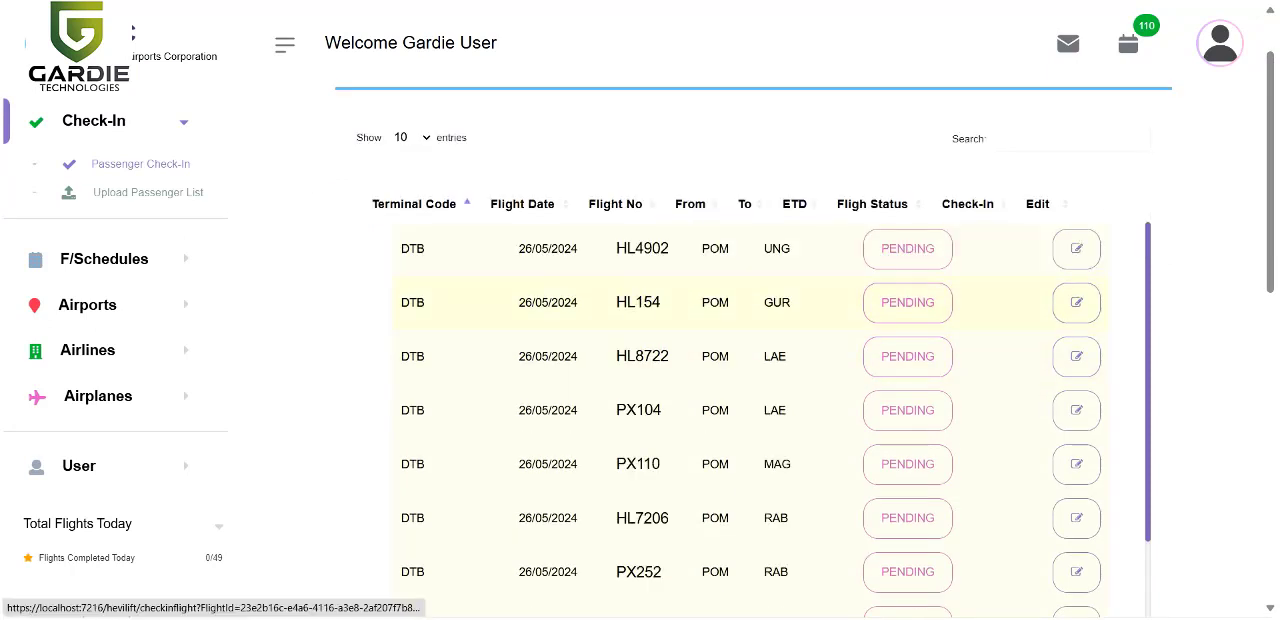
scroll("down", 3)
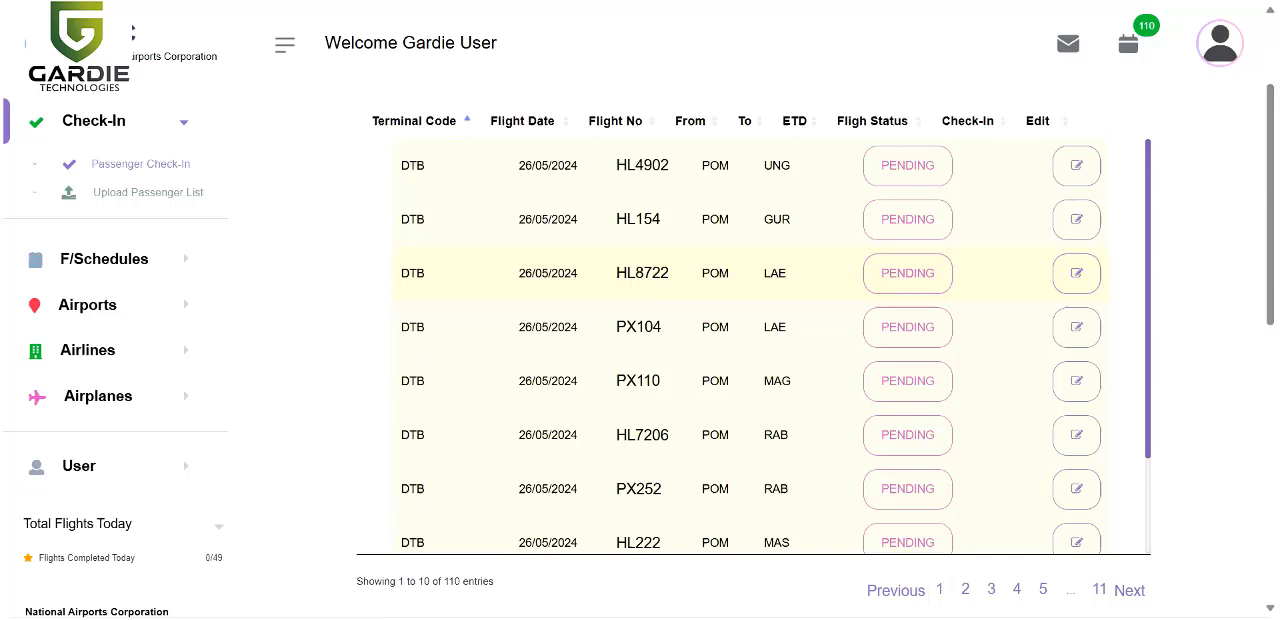
mouse_move(640, 219)
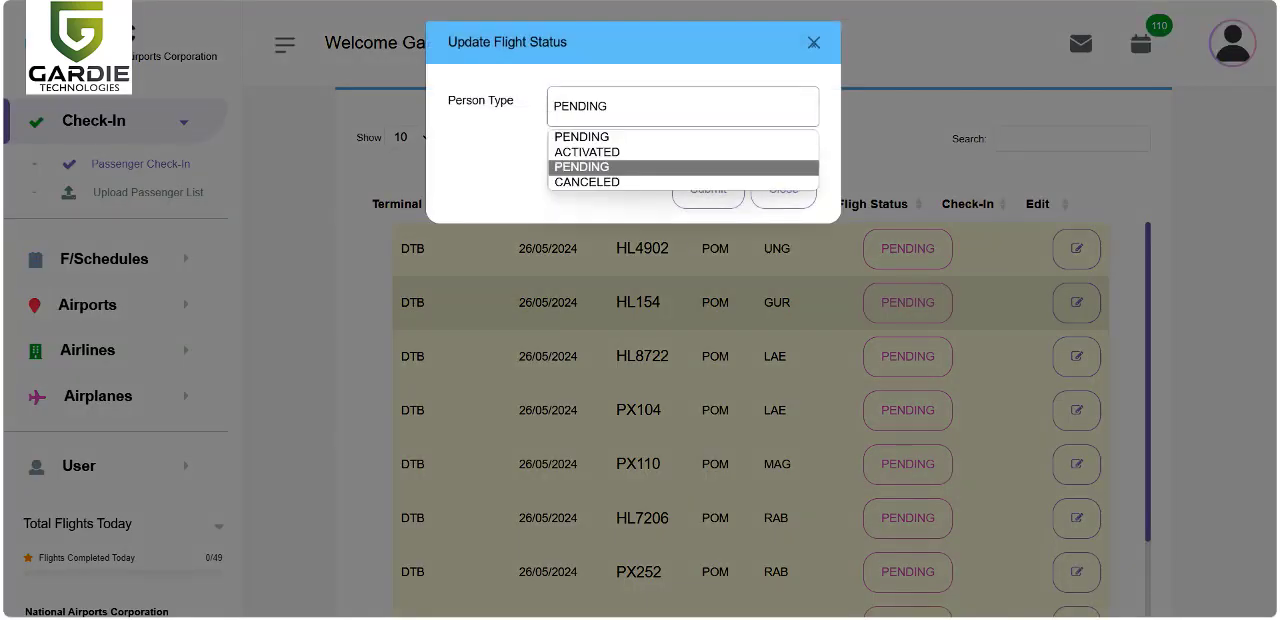
left_click(587, 151)
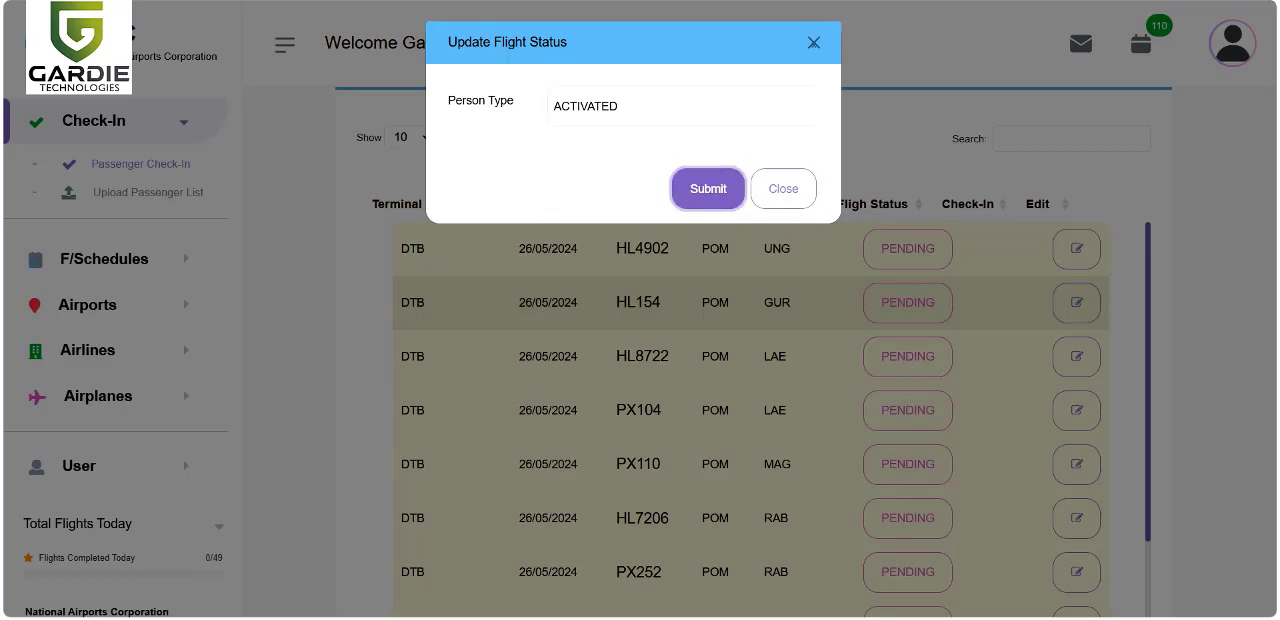
left_click(708, 188)
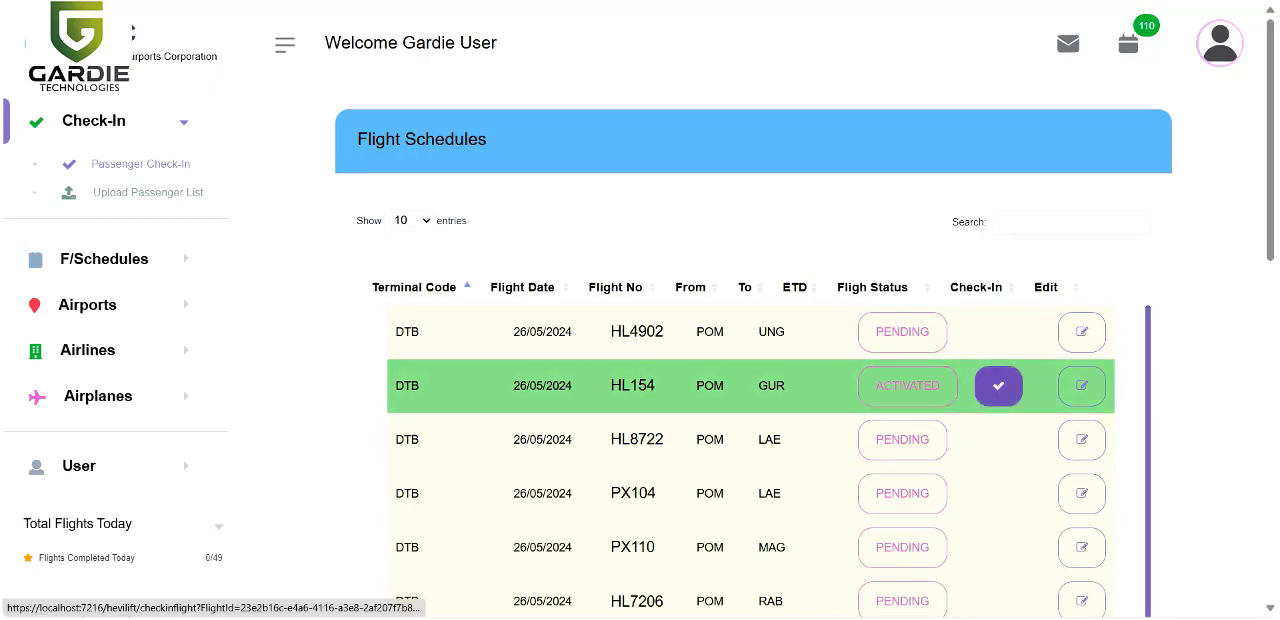
Open HL154's check-in page and scroll through its PENDING passenger table
left_click(997, 386)
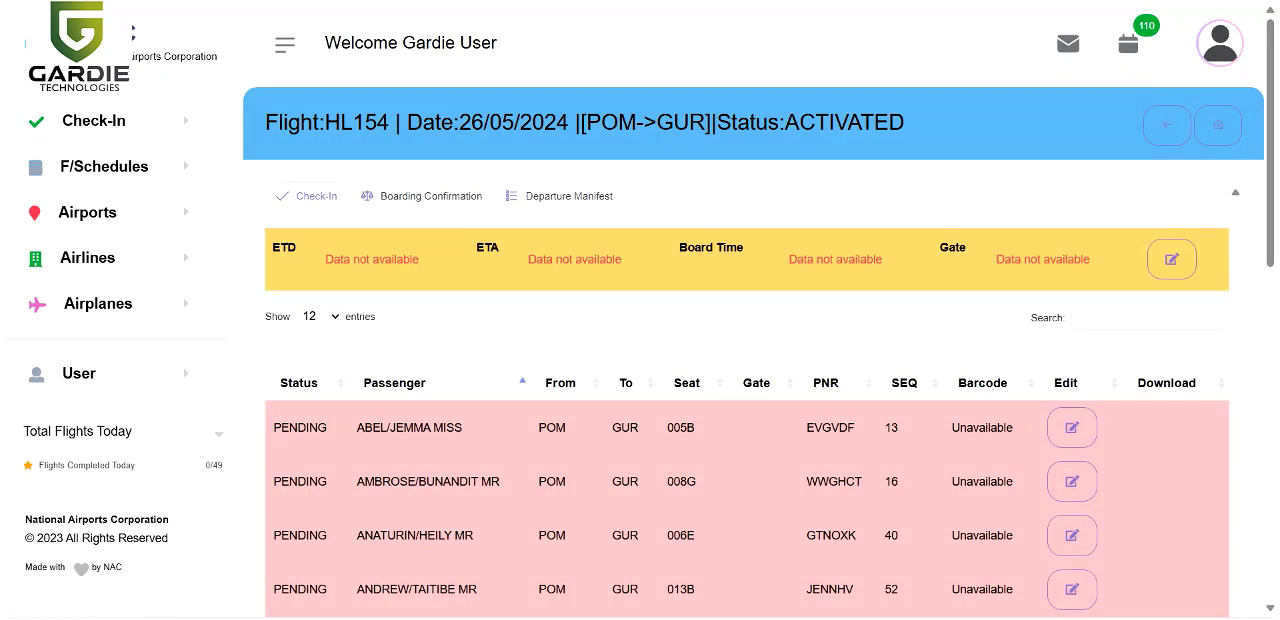
scroll("down", 3)
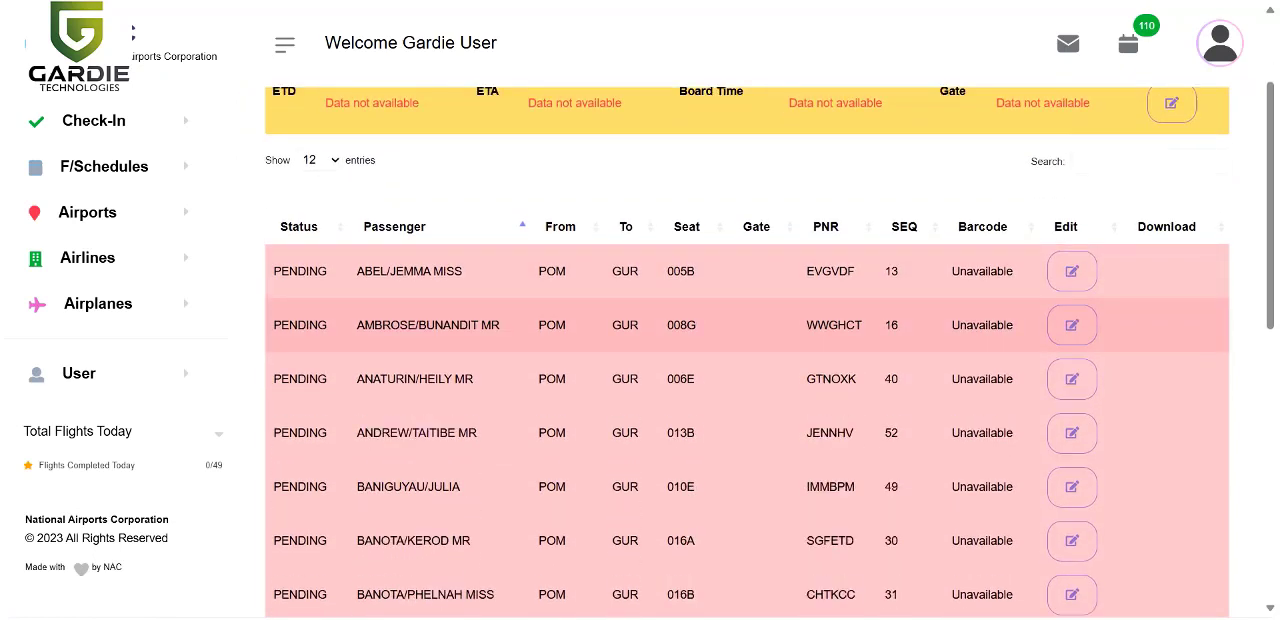
scroll("down", 3)
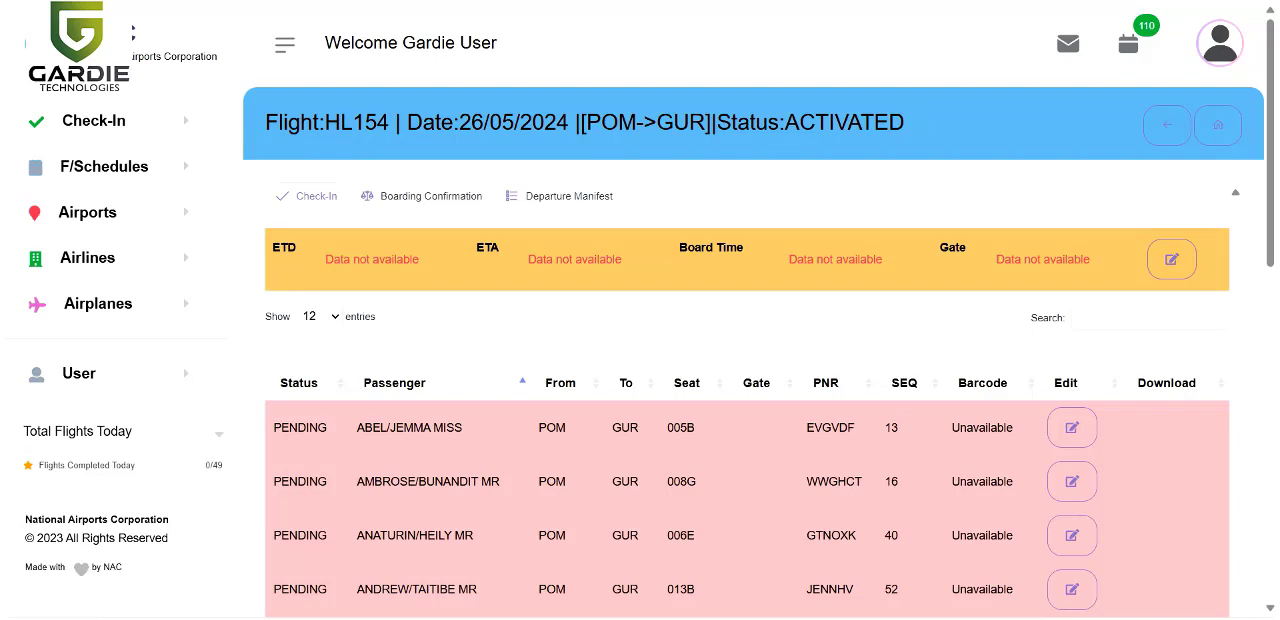
Set HL154 to ETD 5:00 pm, ETA 6:00 pm, boarding 4:40 pm, gate 2
left_click(1170, 258)
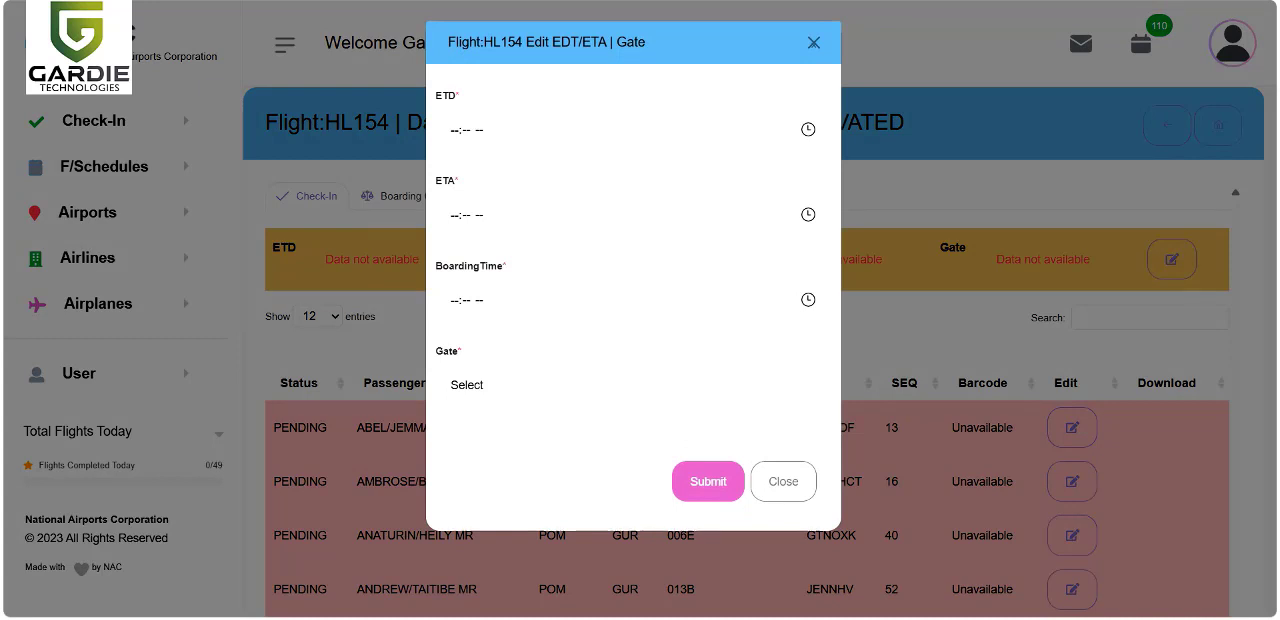
left_click(630, 129)
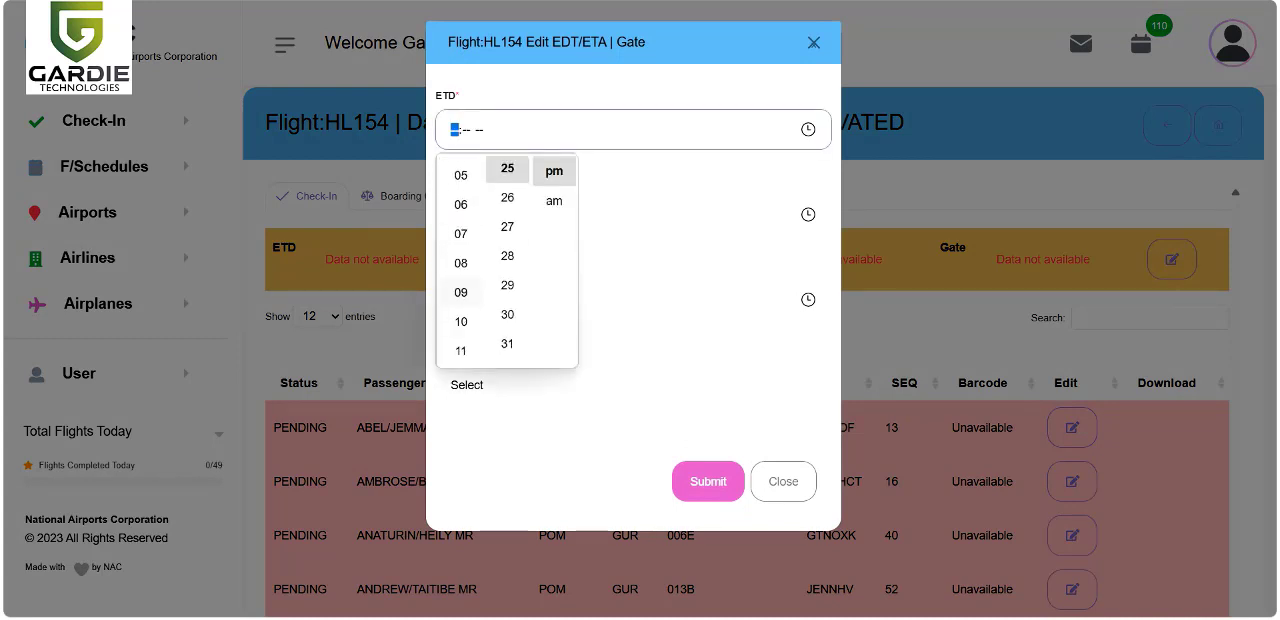
scroll("down", 3)
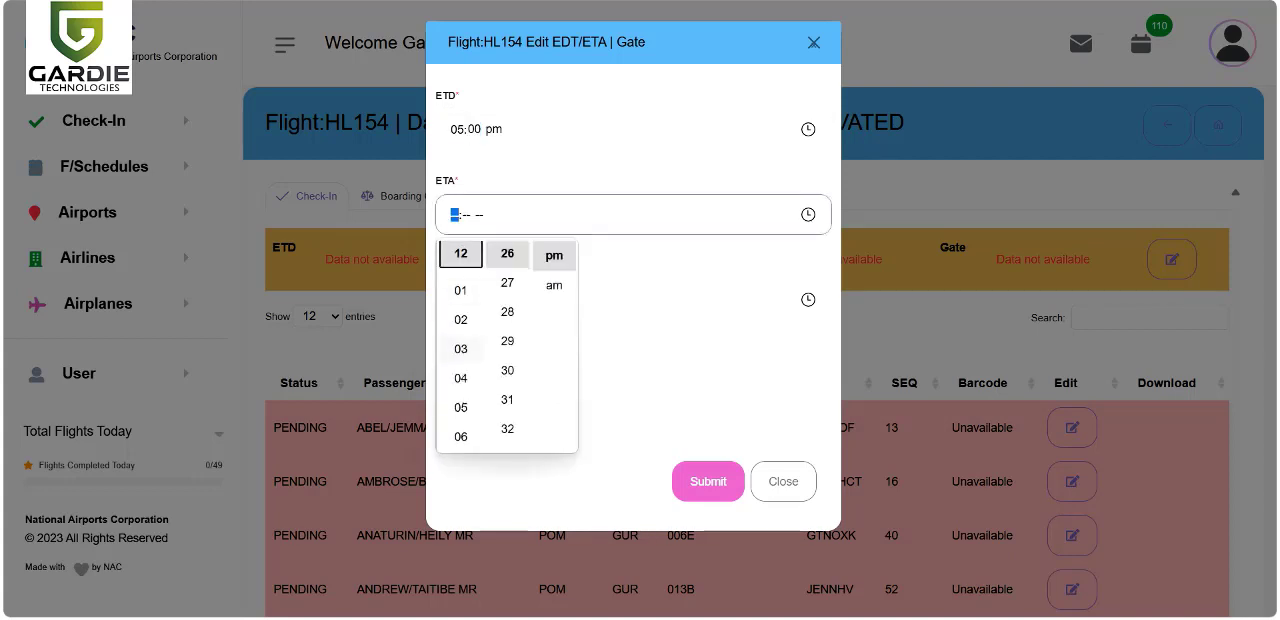
left_click(461, 436)
type("06:00 pm")
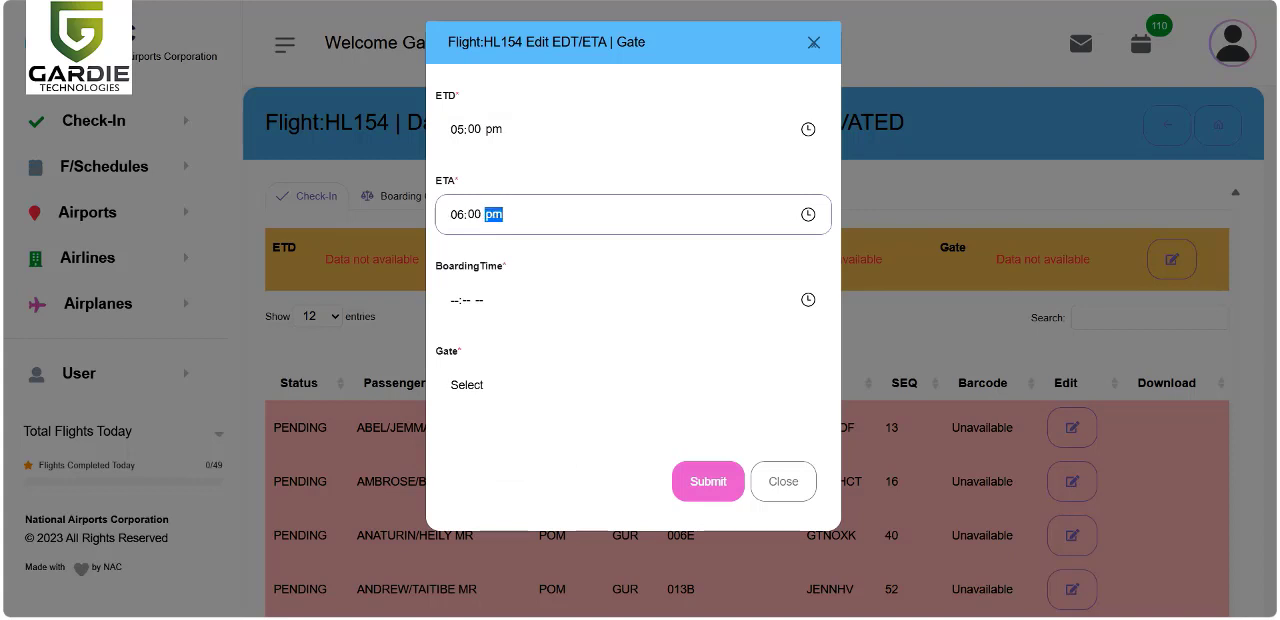
left_click(600, 299)
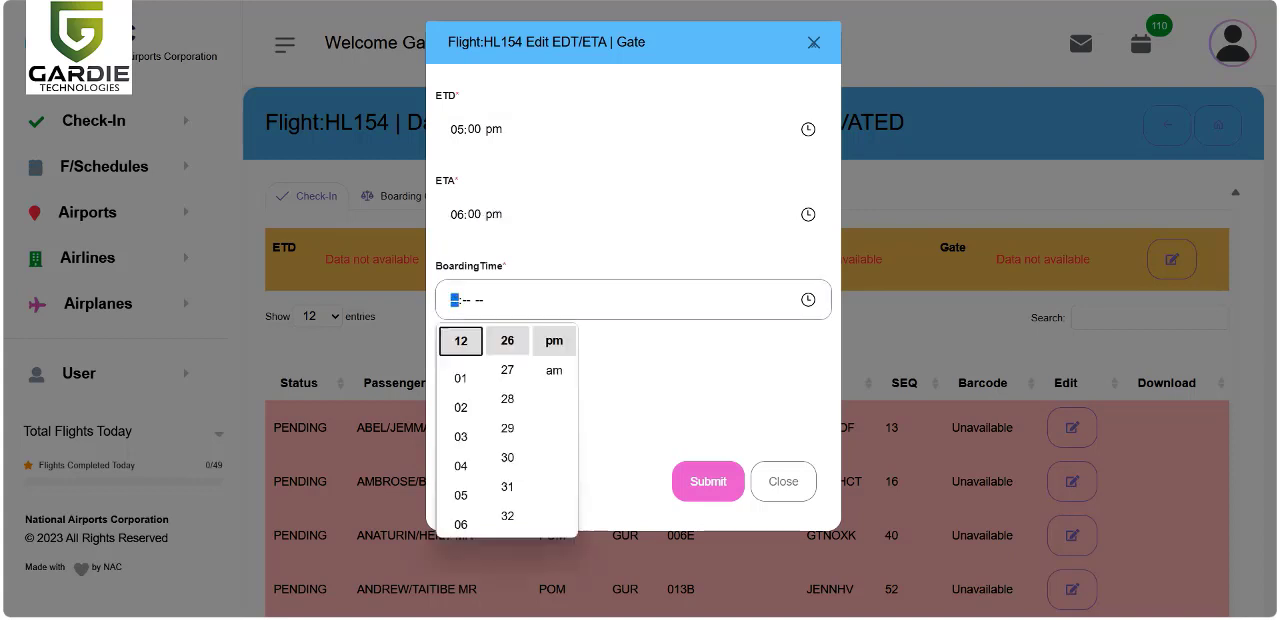
left_click(460, 463)
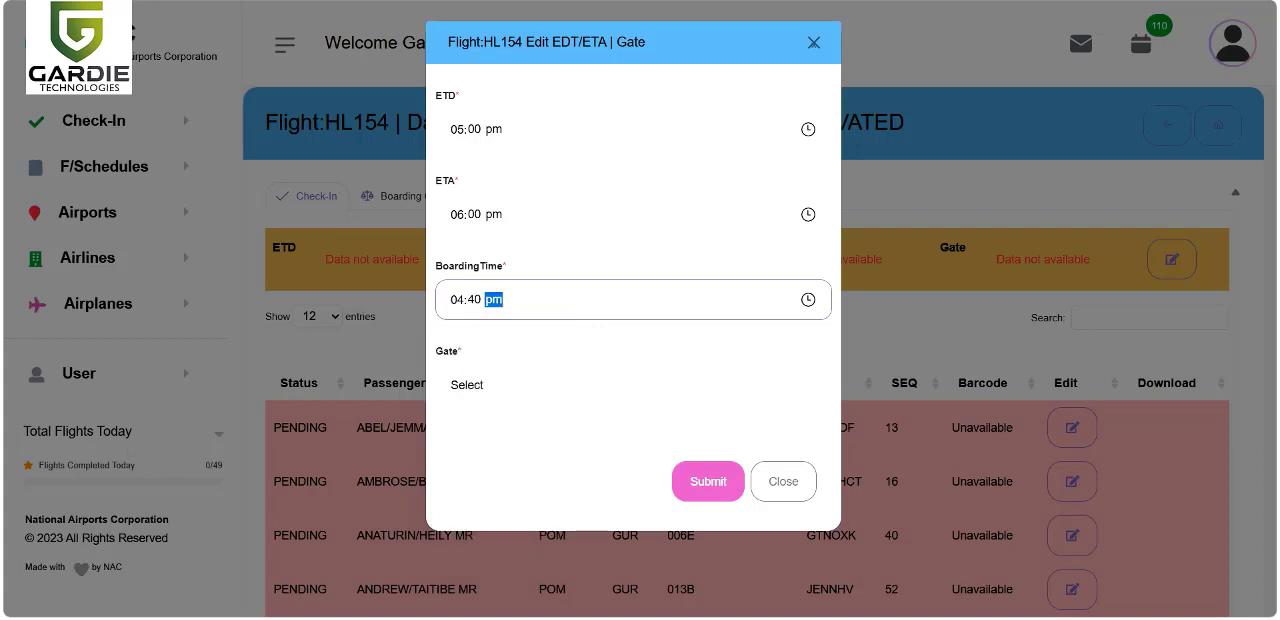
type("2")
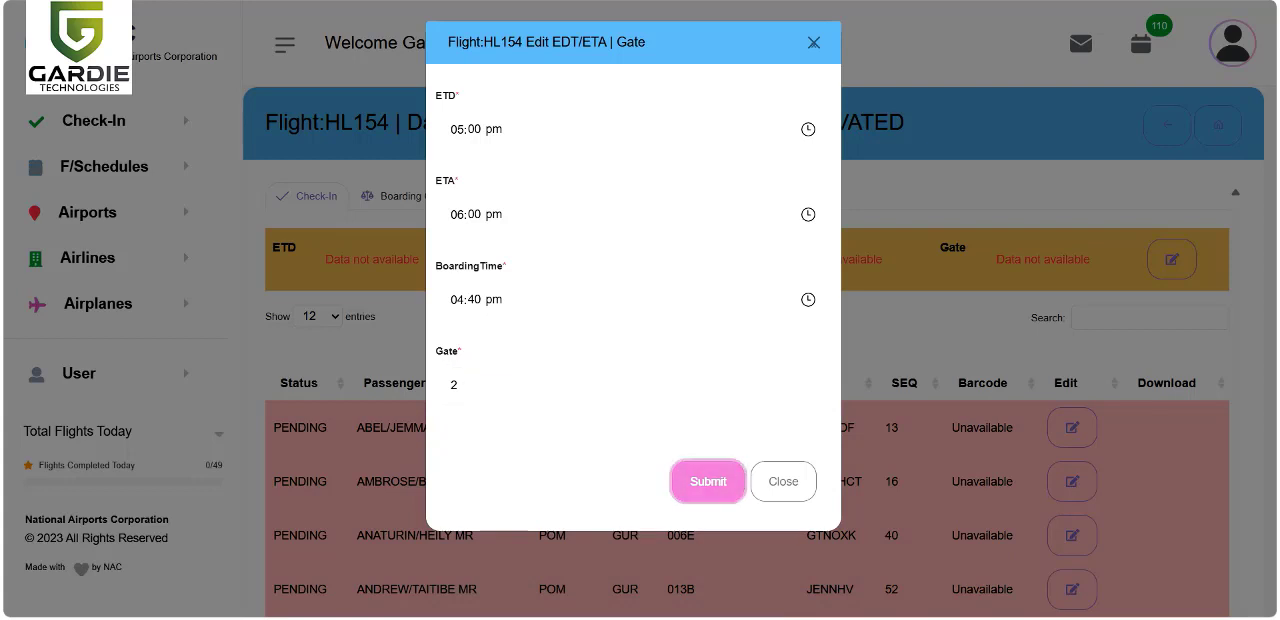
left_click(707, 481)
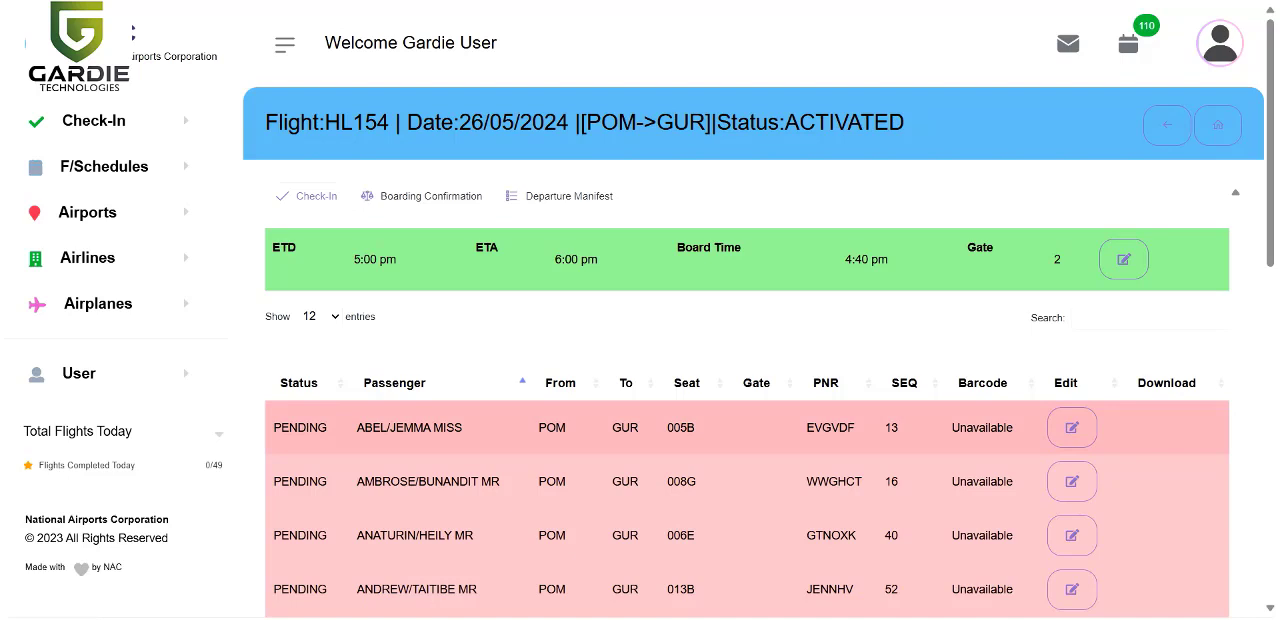
left_click(1071, 427)
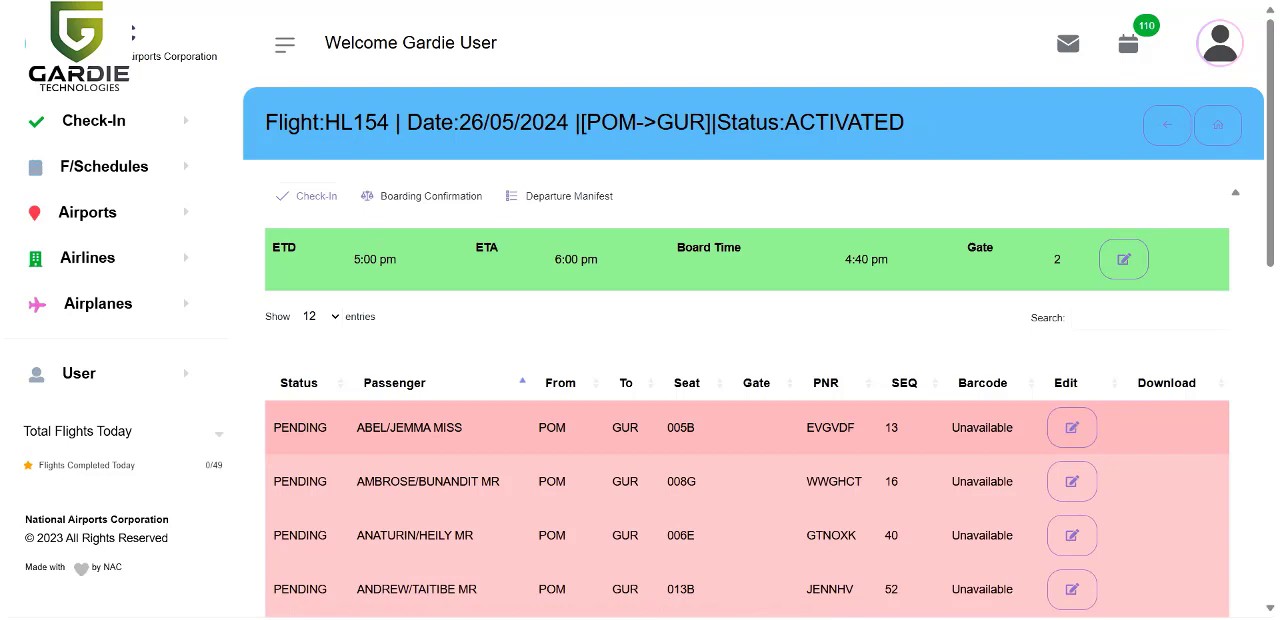
left_click(1071, 427)
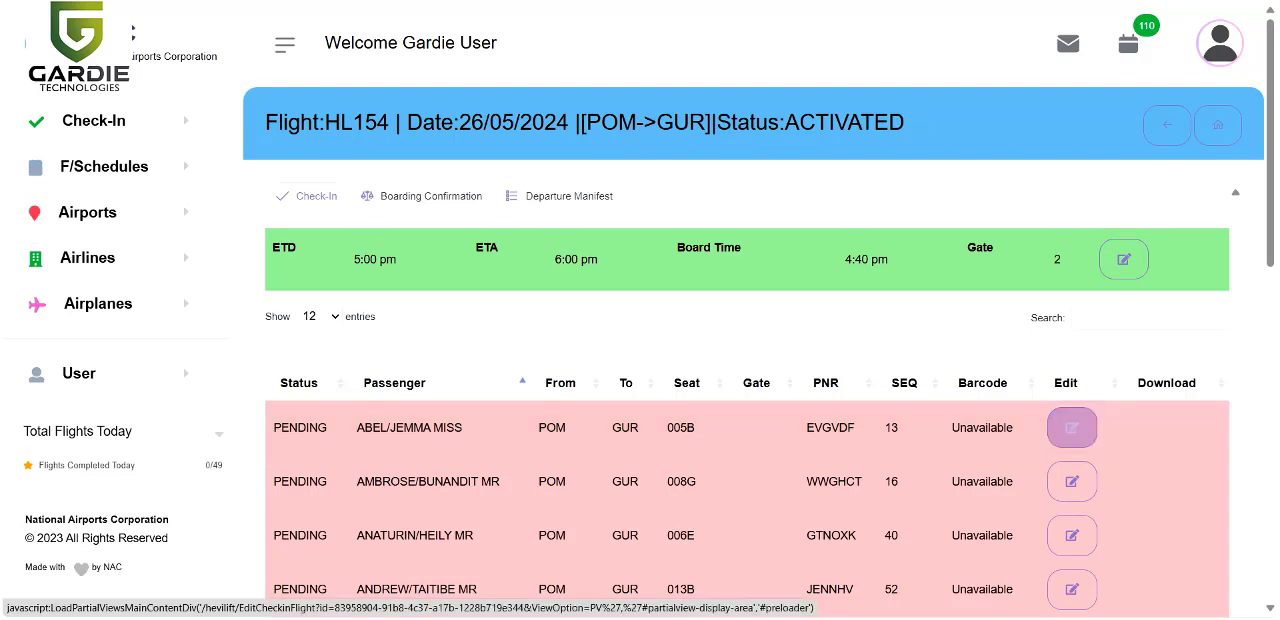
type("a")
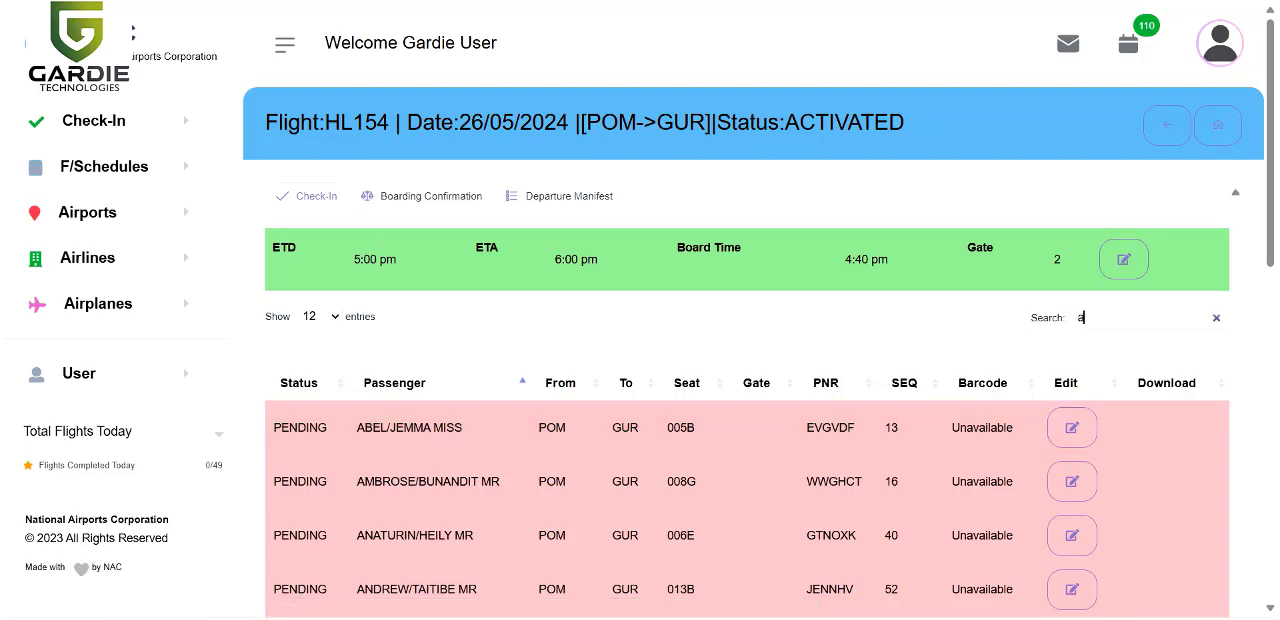
type("bel")
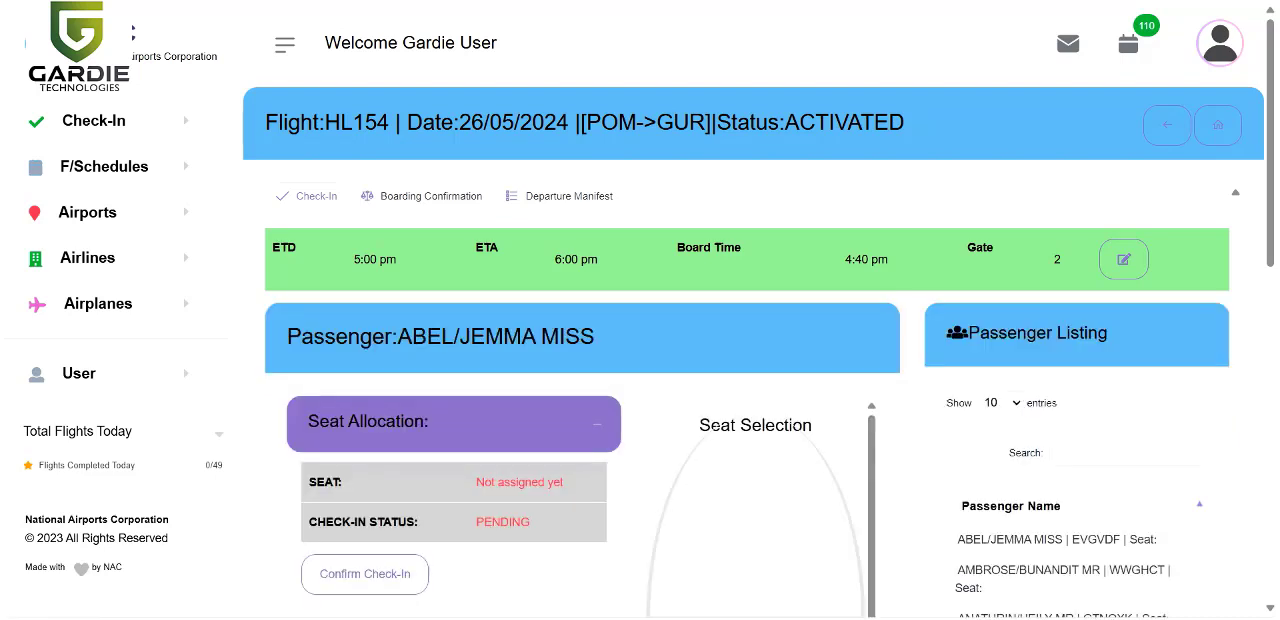
scroll("down", 3)
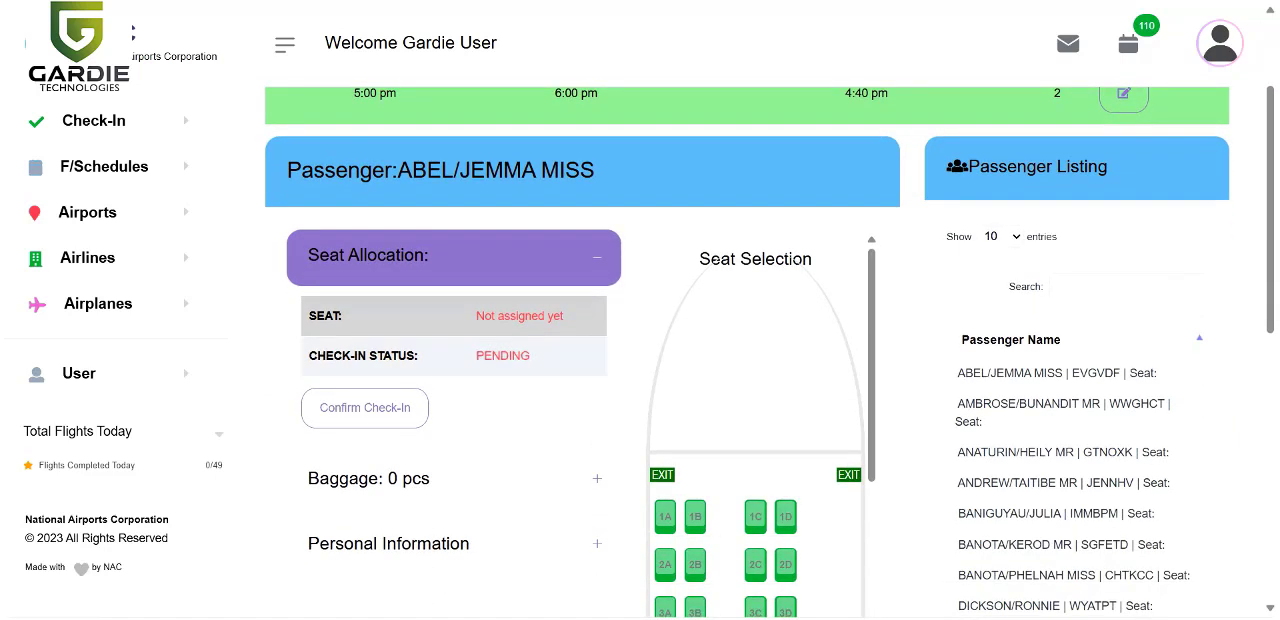
scroll("down", 3)
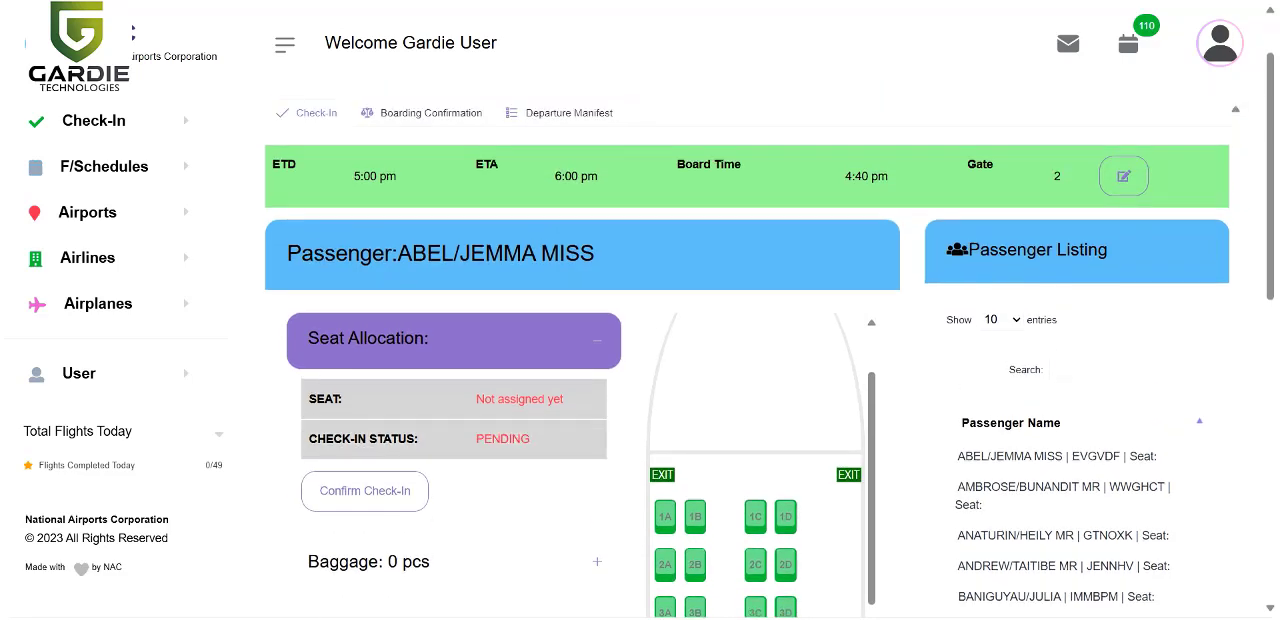
left_click(665, 517)
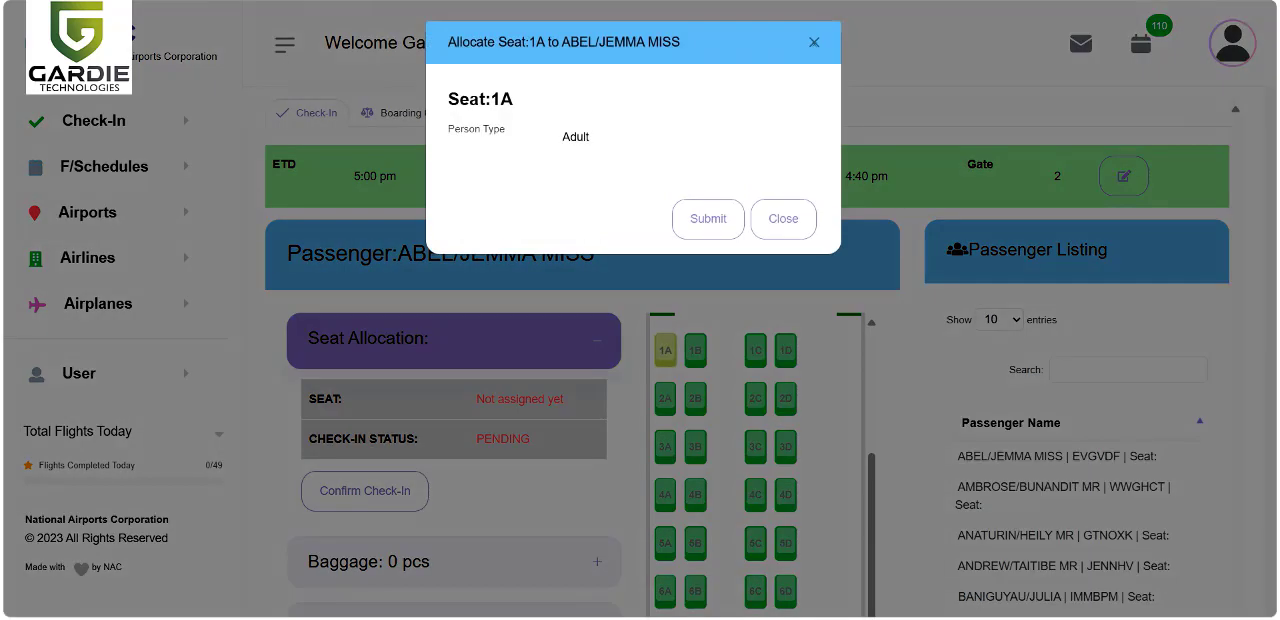
left_click(682, 137)
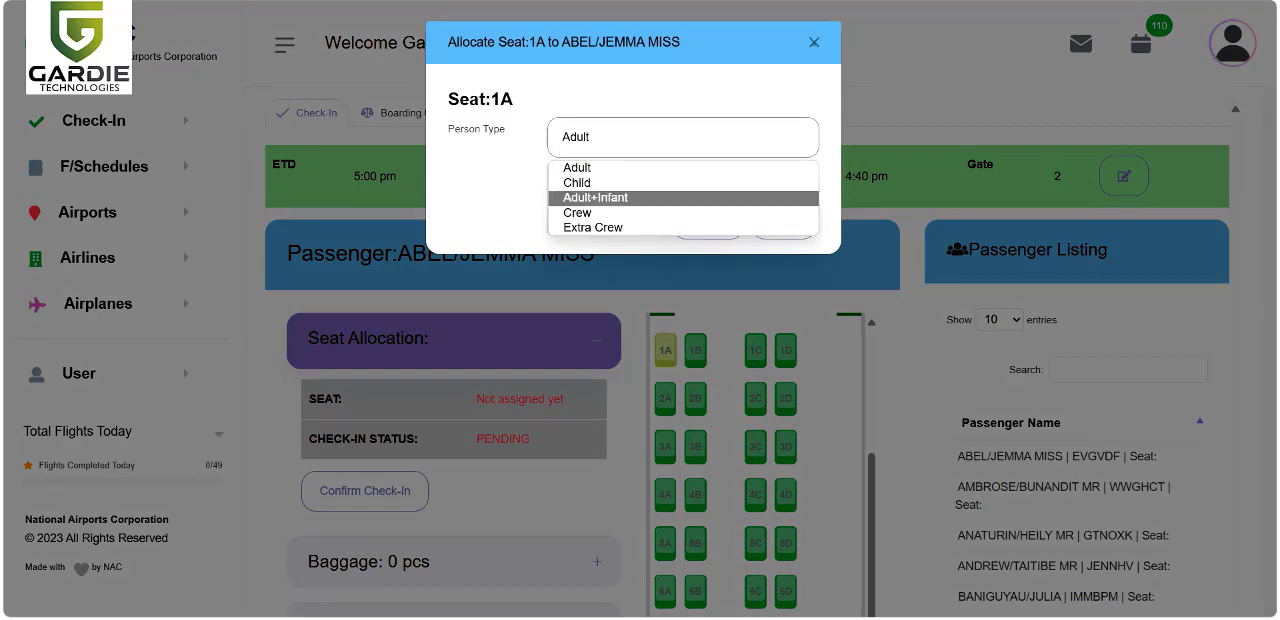
mouse_move(682, 182)
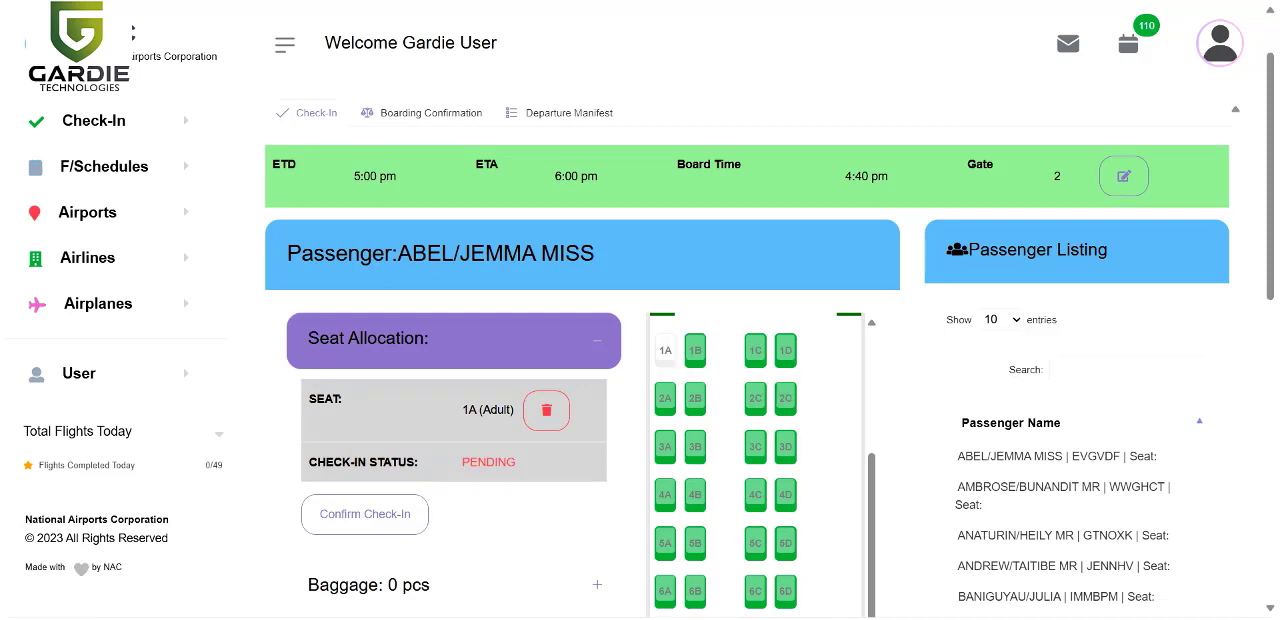
left_click(694, 350)
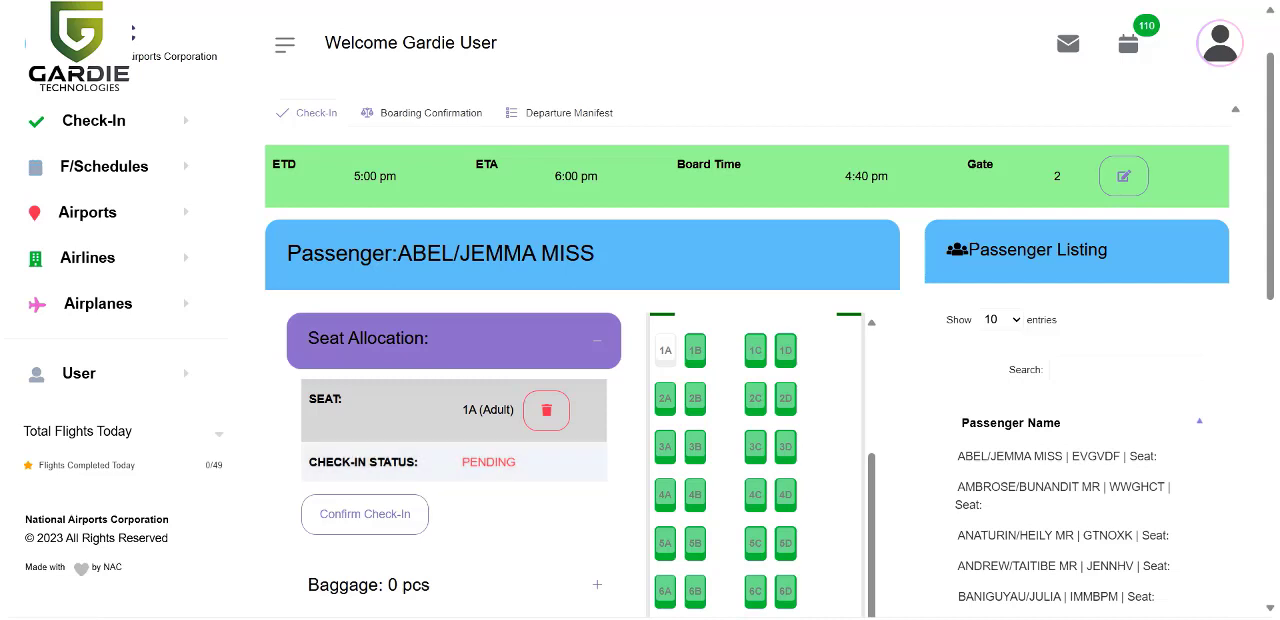
scroll("down", 3)
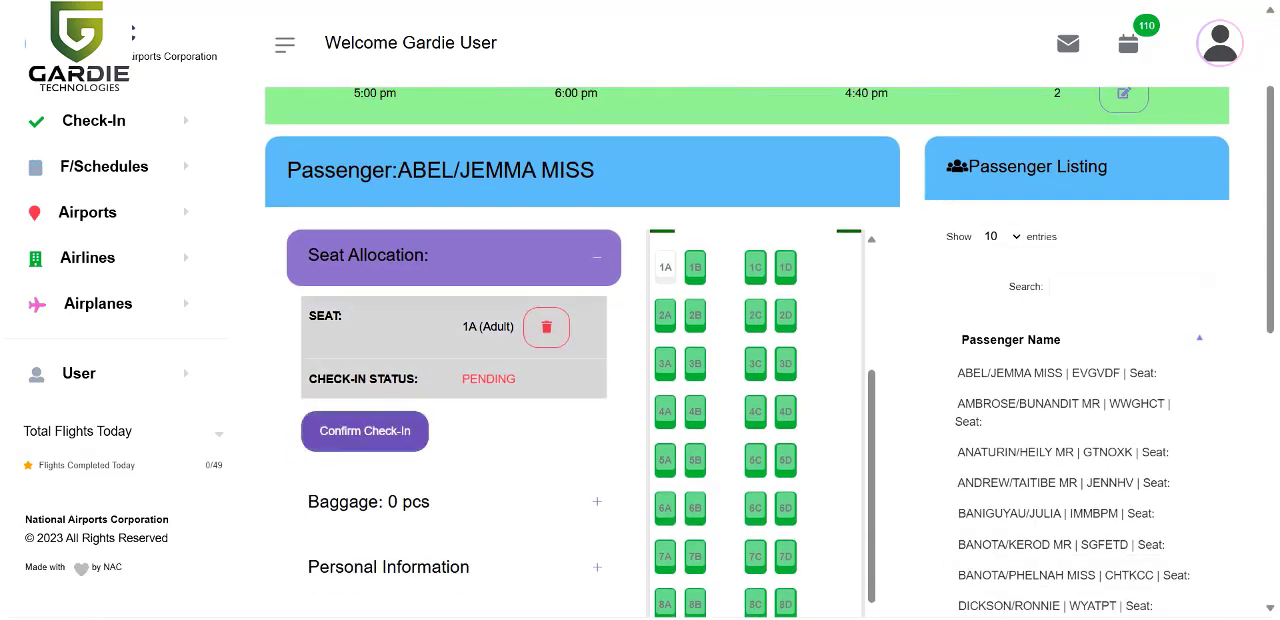
left_click(364, 431)
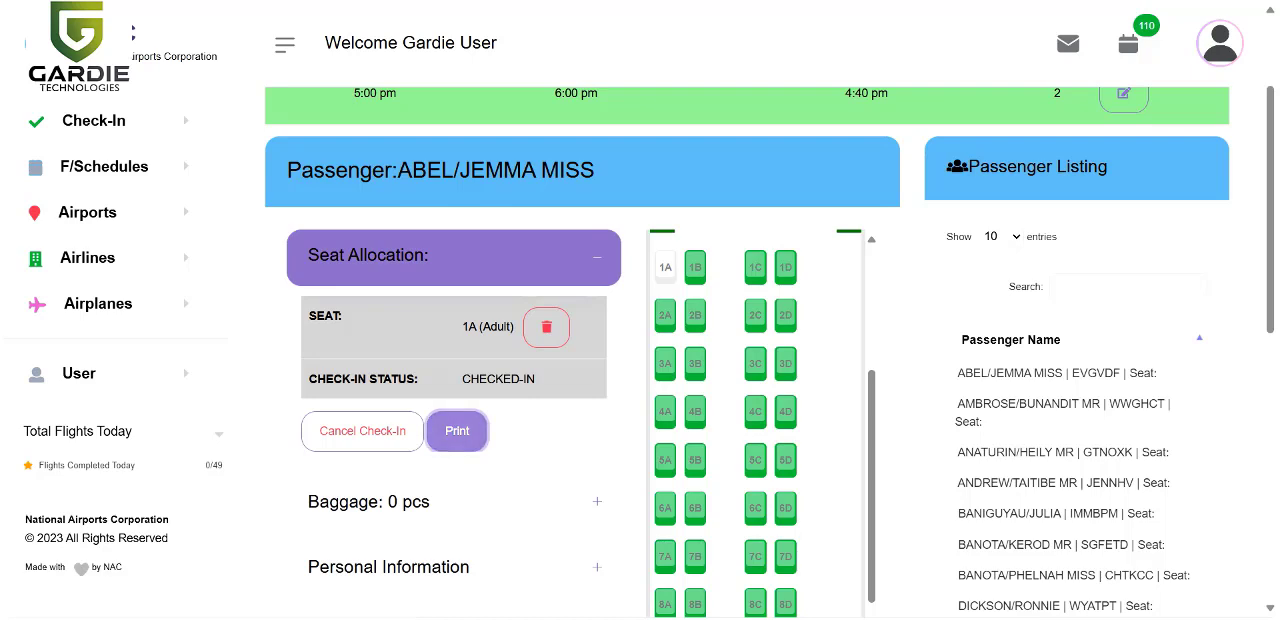
Generate the HL154 seat 1A boarding pass PDF and send it to the printer
left_click(456, 430)
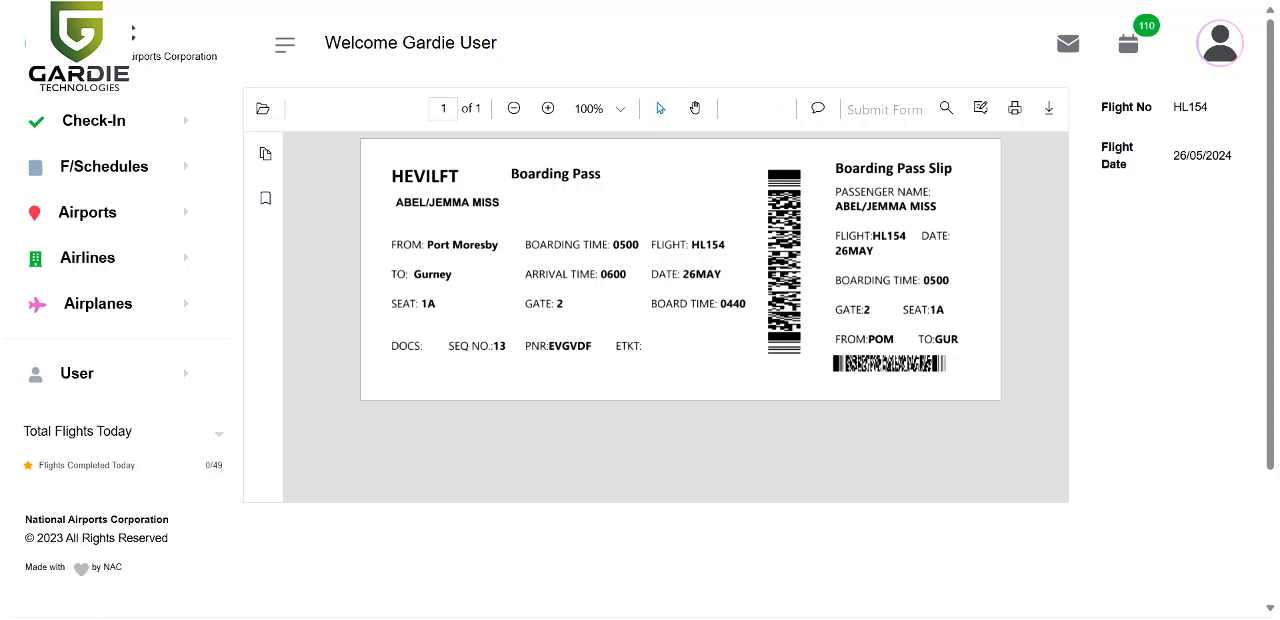
mouse_move(1015, 108)
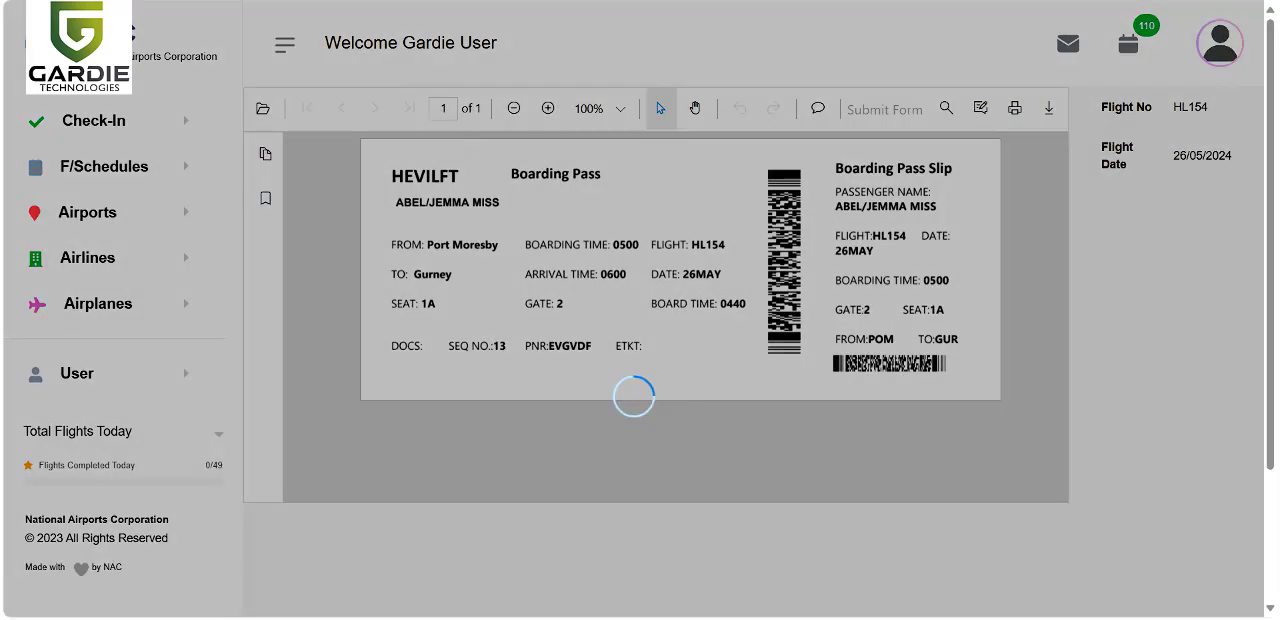
left_click(1014, 108)
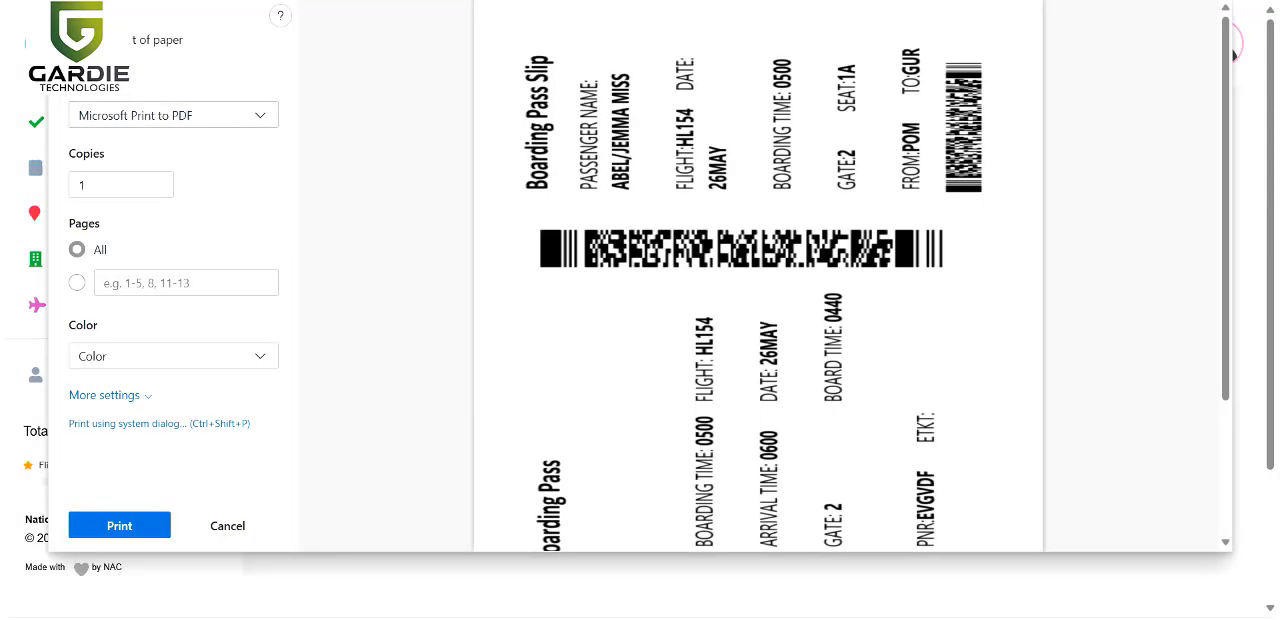
left_click(172, 114)
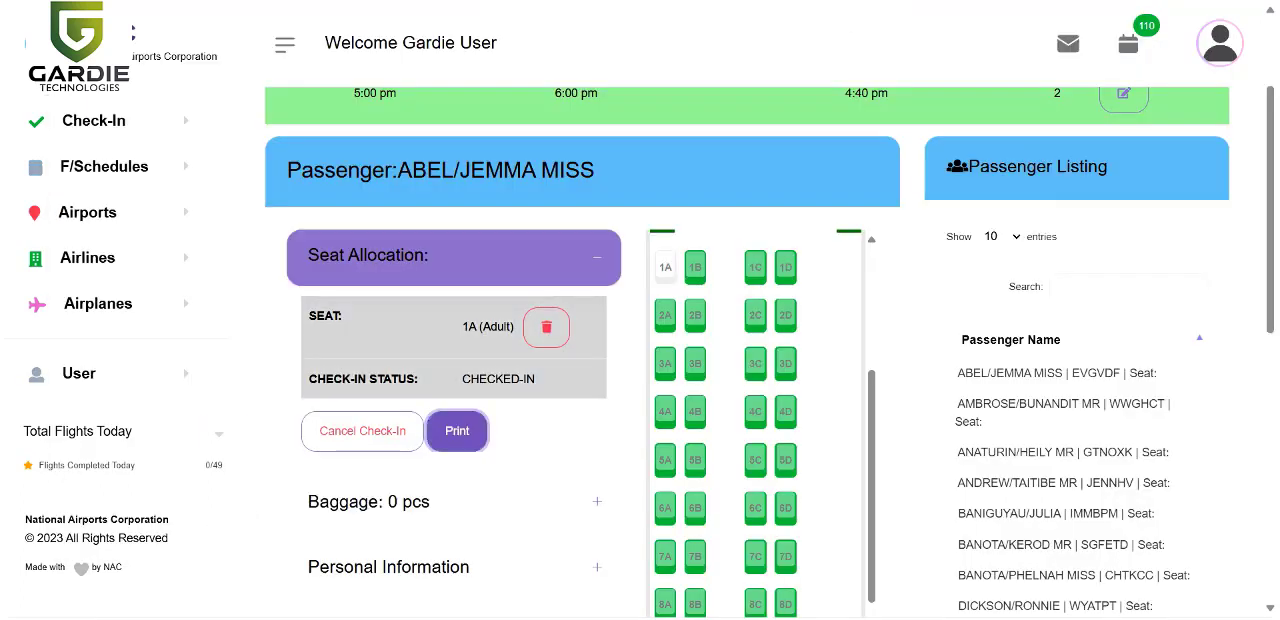
Expand Baggage and open Cargo Information showing 62 kg body weight in 005B
scroll("down", 3)
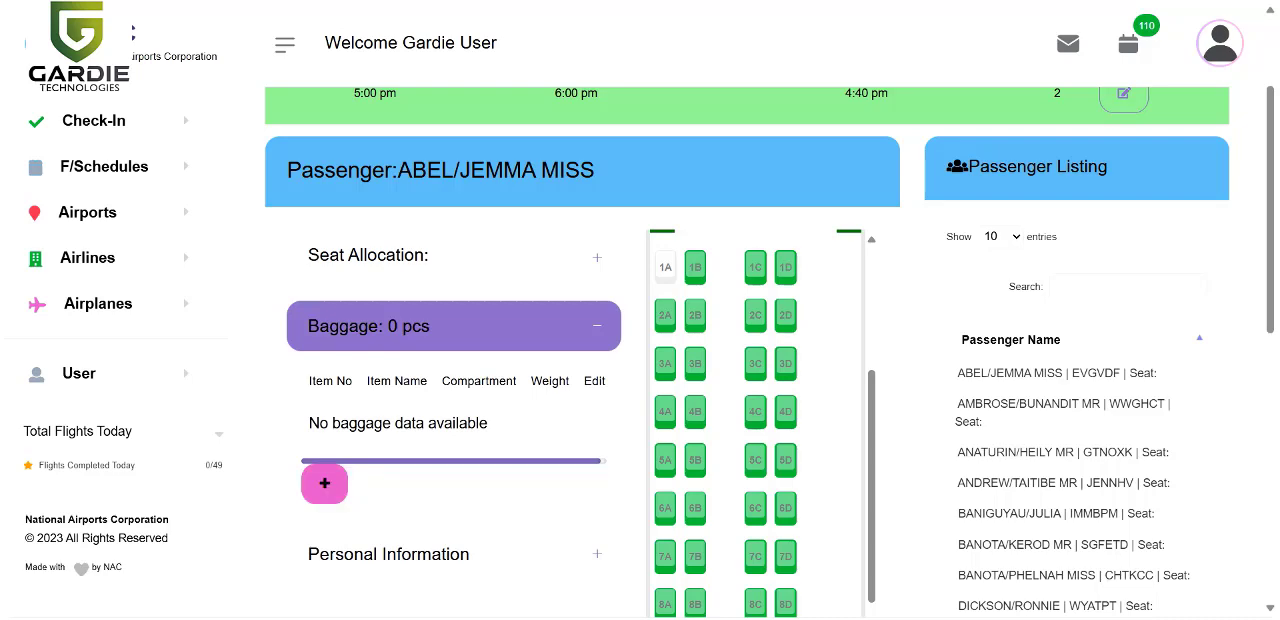
left_click(324, 483)
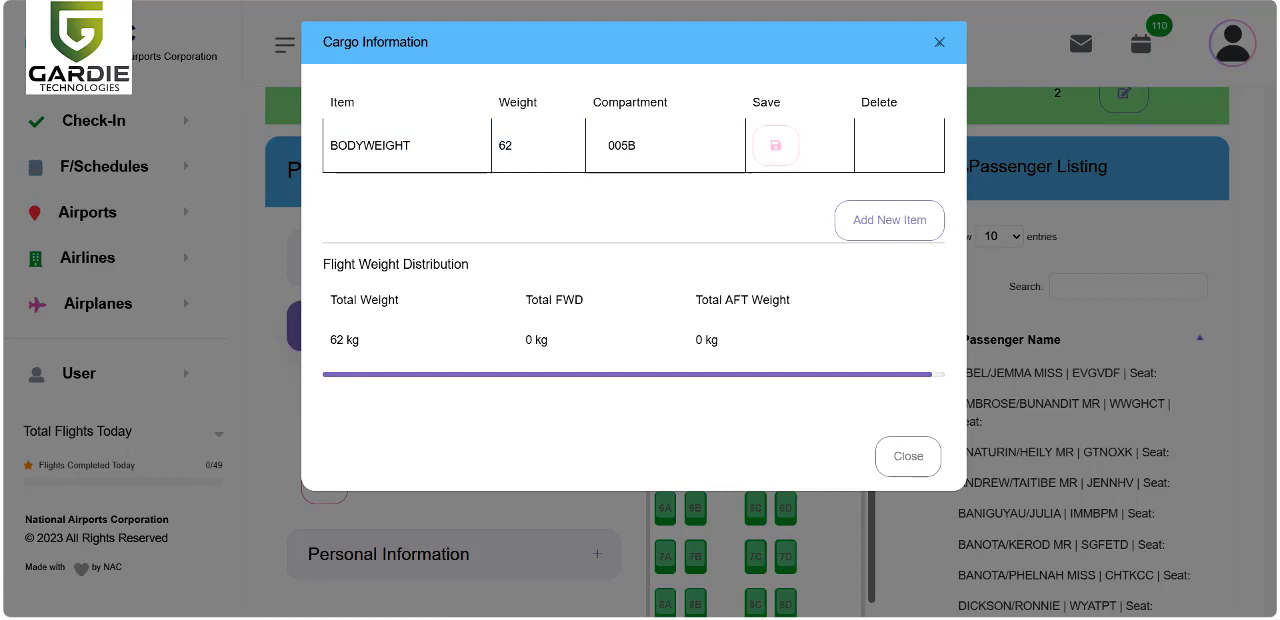
Change the passenger's body weight to 80 kg and save it
left_click(537, 145)
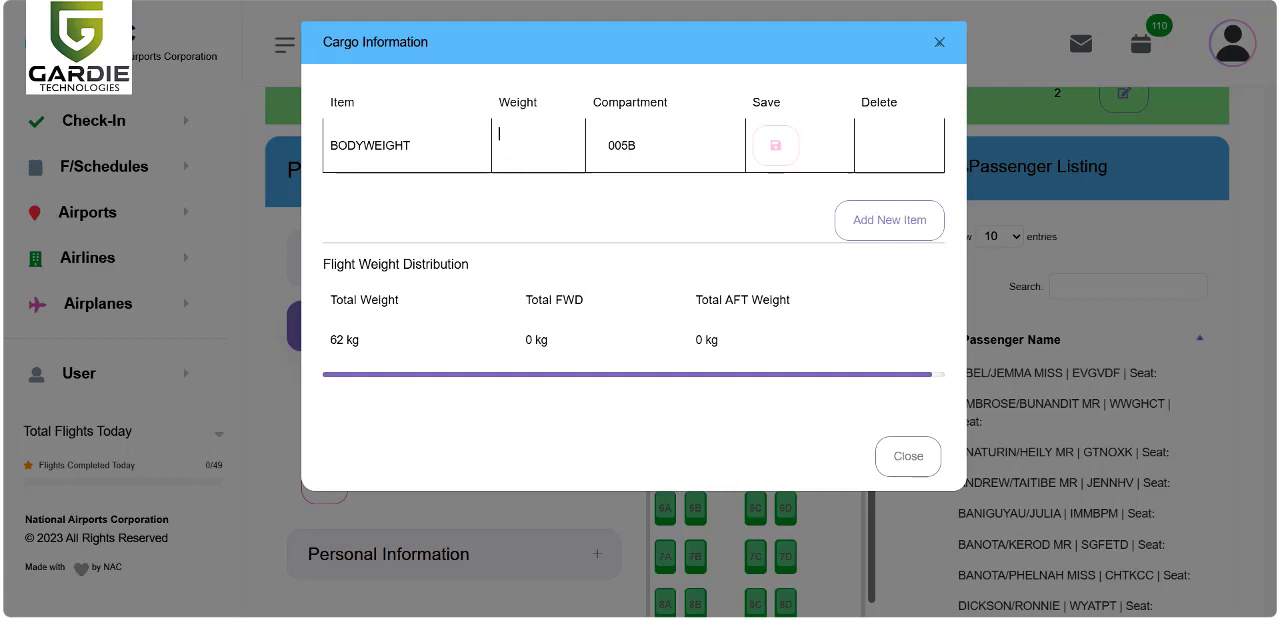
type("80")
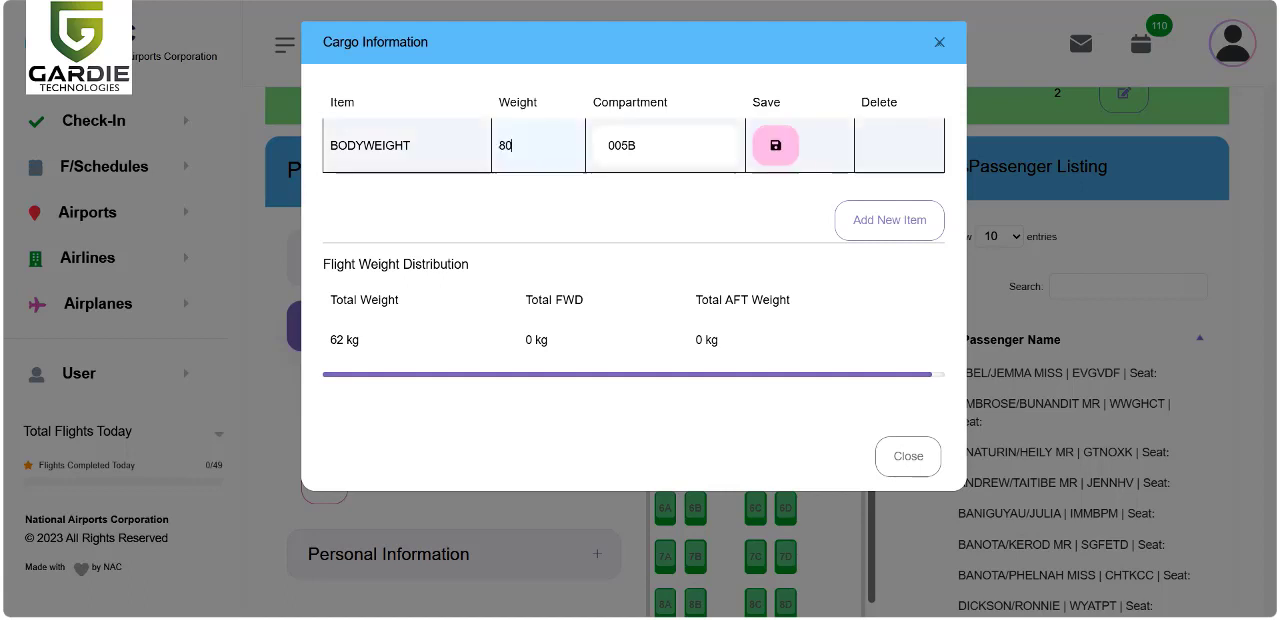
left_click(775, 145)
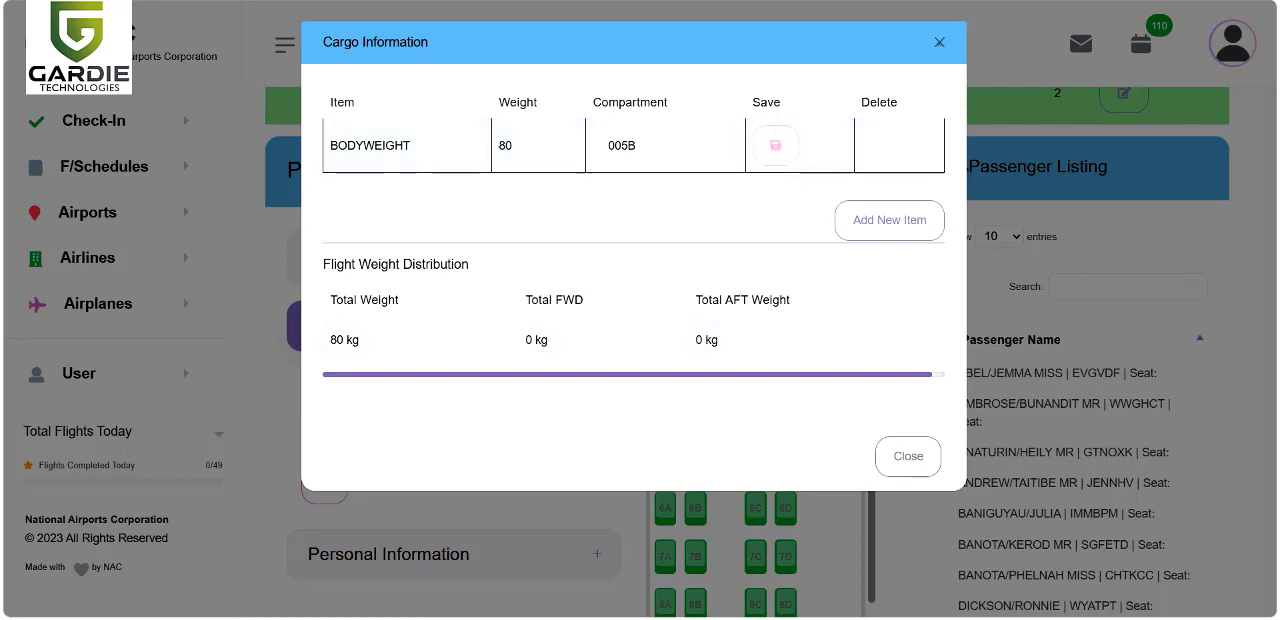
mouse_move(888, 220)
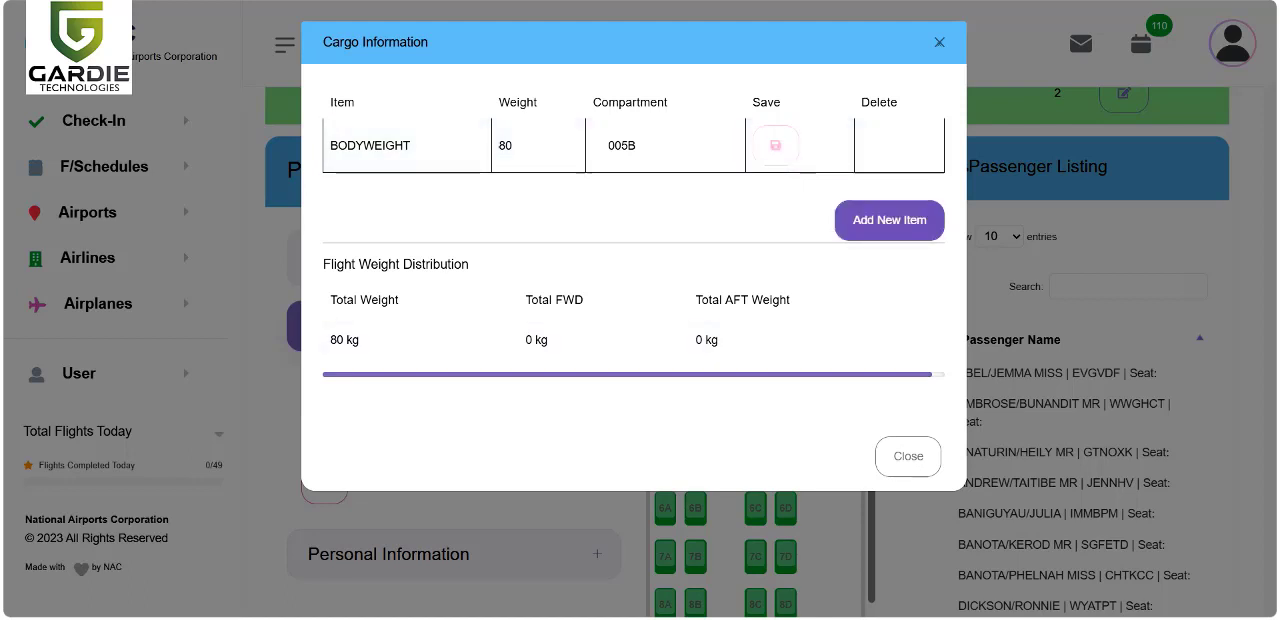
Add a 30 kg PIECE 1 in the FWD compartment, totaling 110 kg
left_click(888, 220)
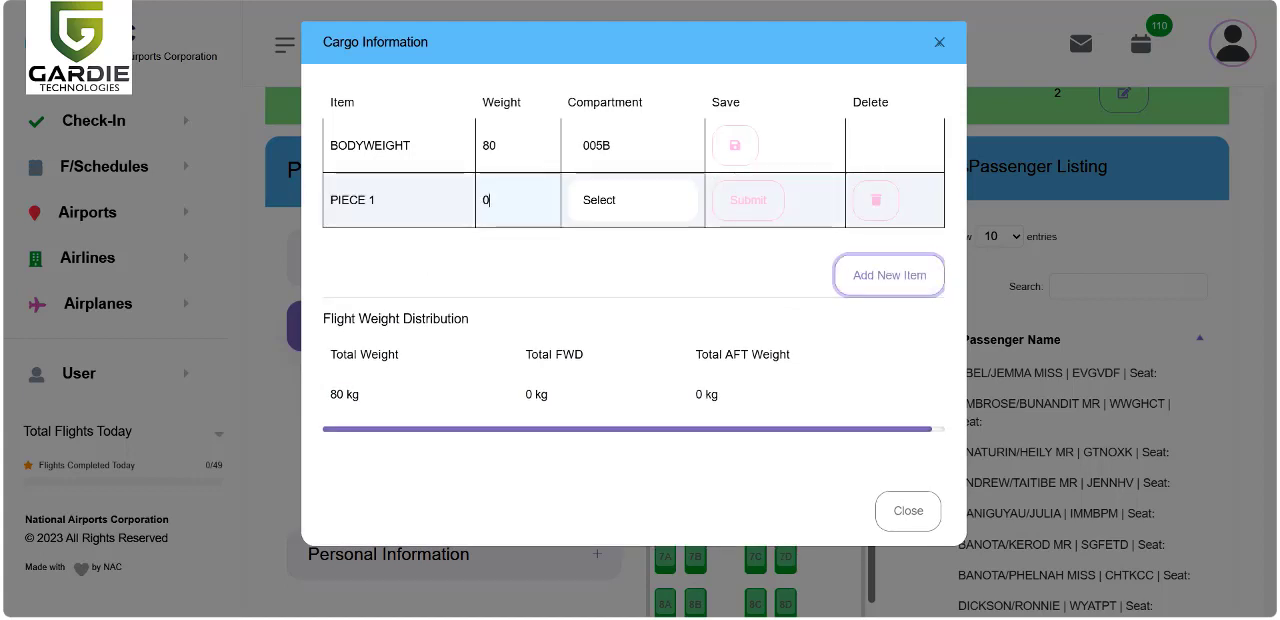
type("30")
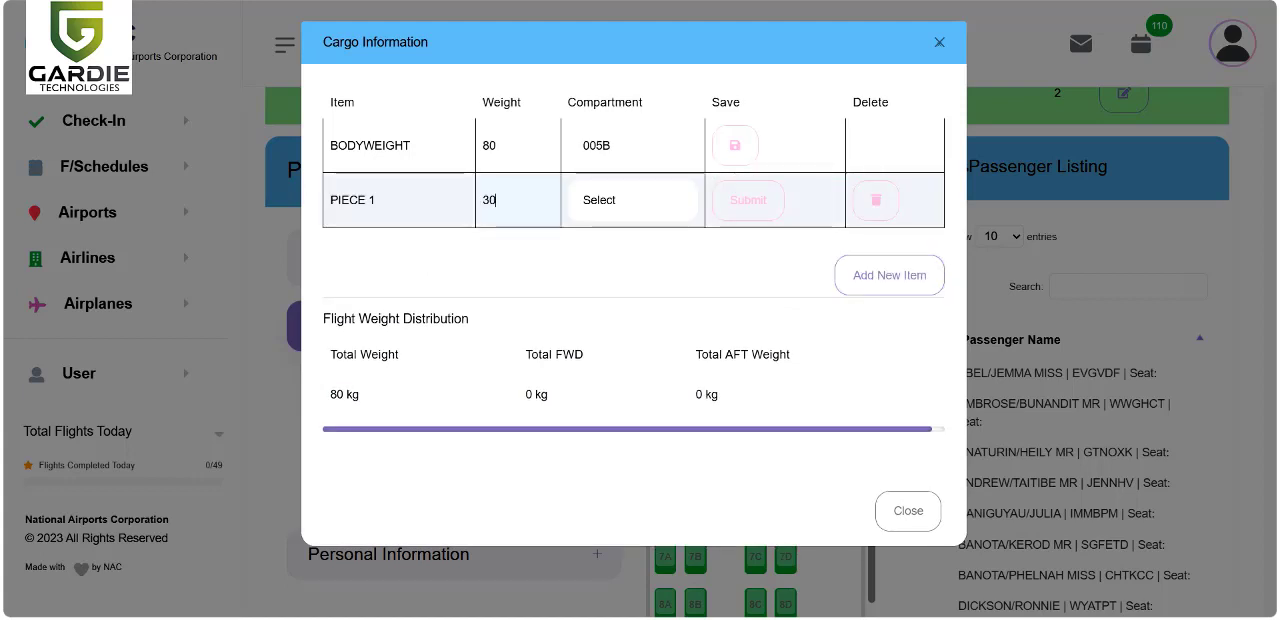
left_click(632, 199)
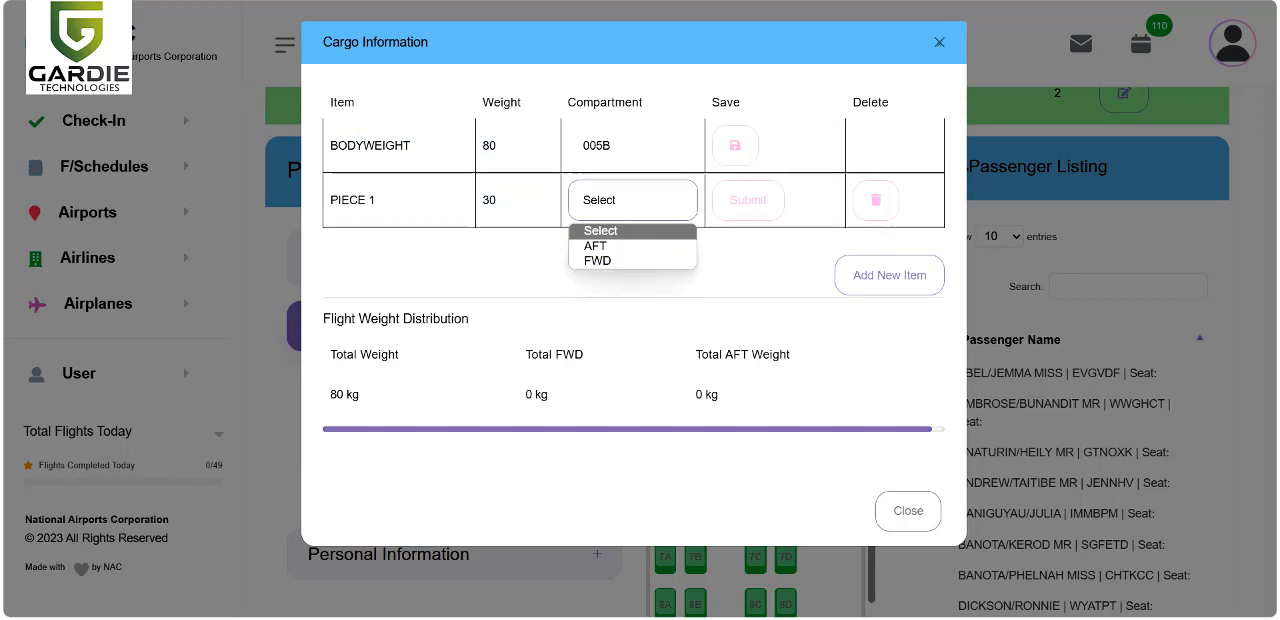
mouse_move(597, 260)
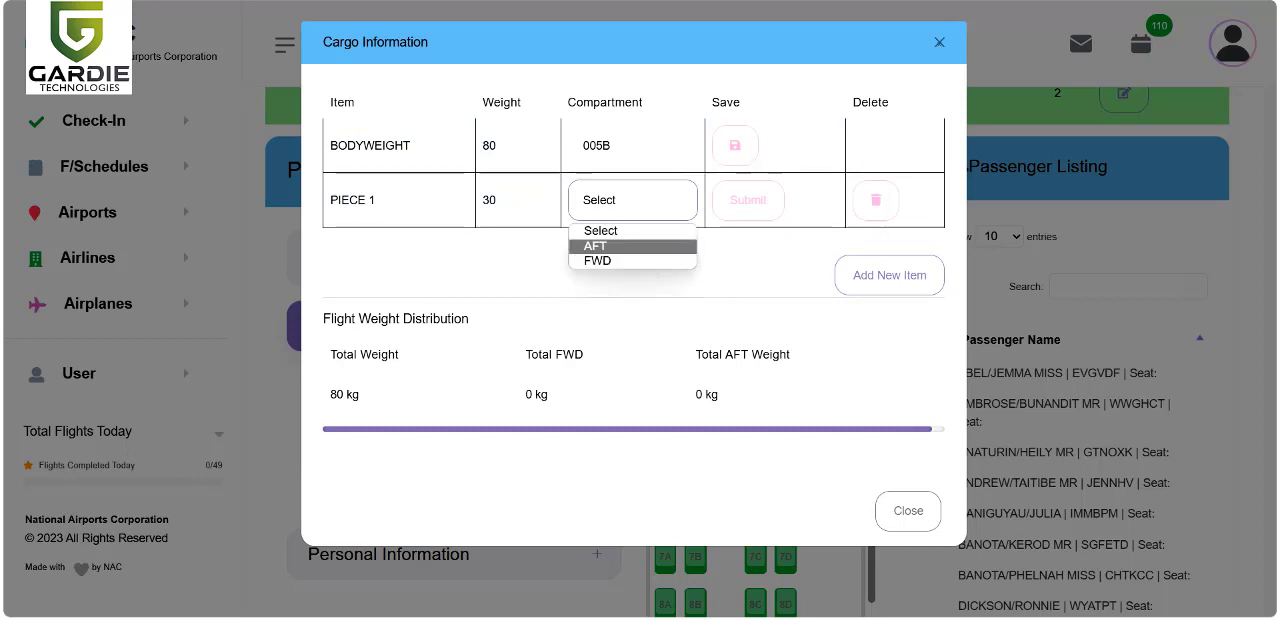
mouse_move(597, 261)
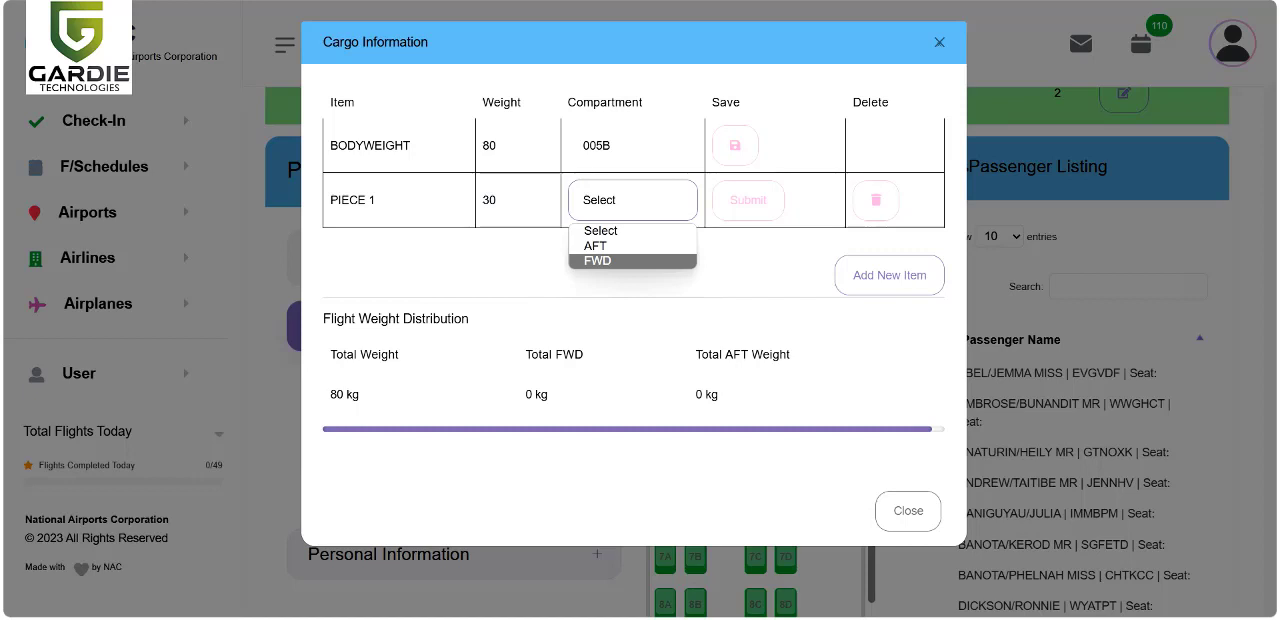
left_click(596, 261)
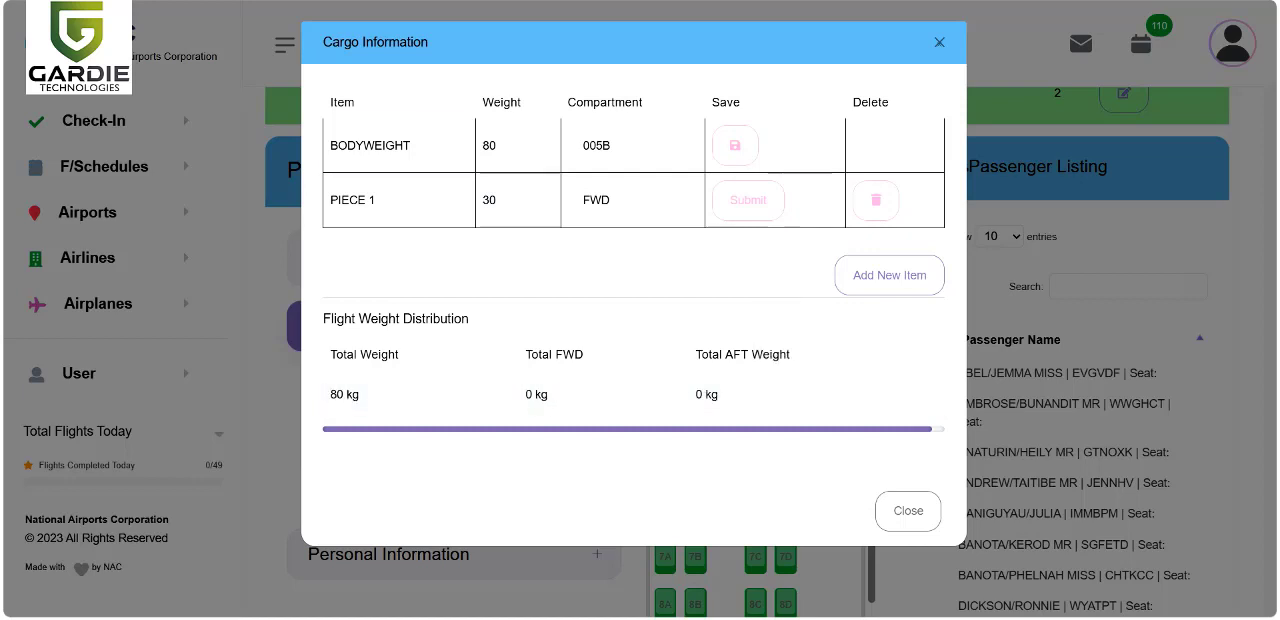
left_click(631, 200)
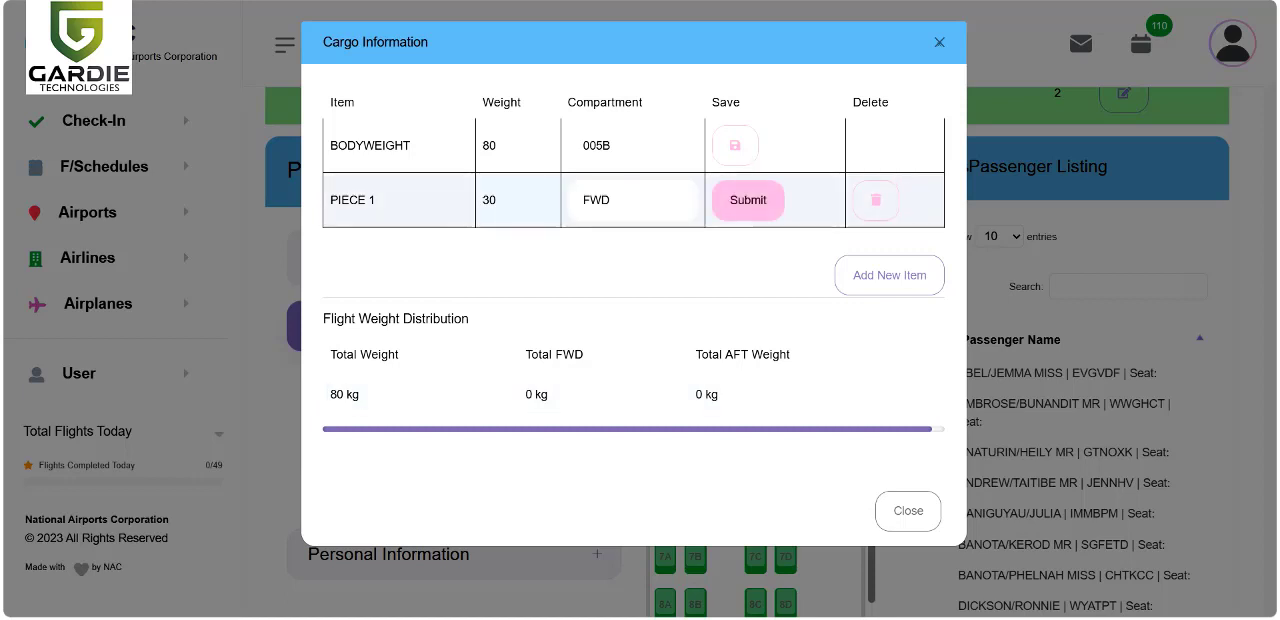
left_click(747, 200)
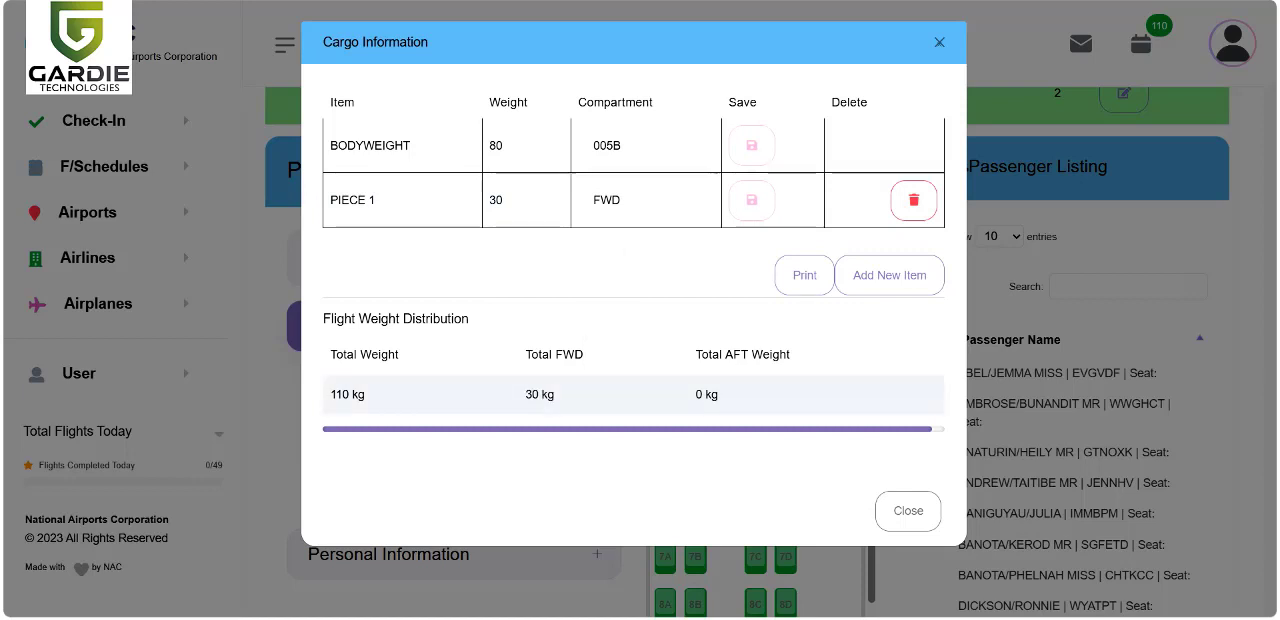
Save a 20 kg PIECE 2 in the AFT compartment, bringing total baggage to 130 kg
left_click(889, 275)
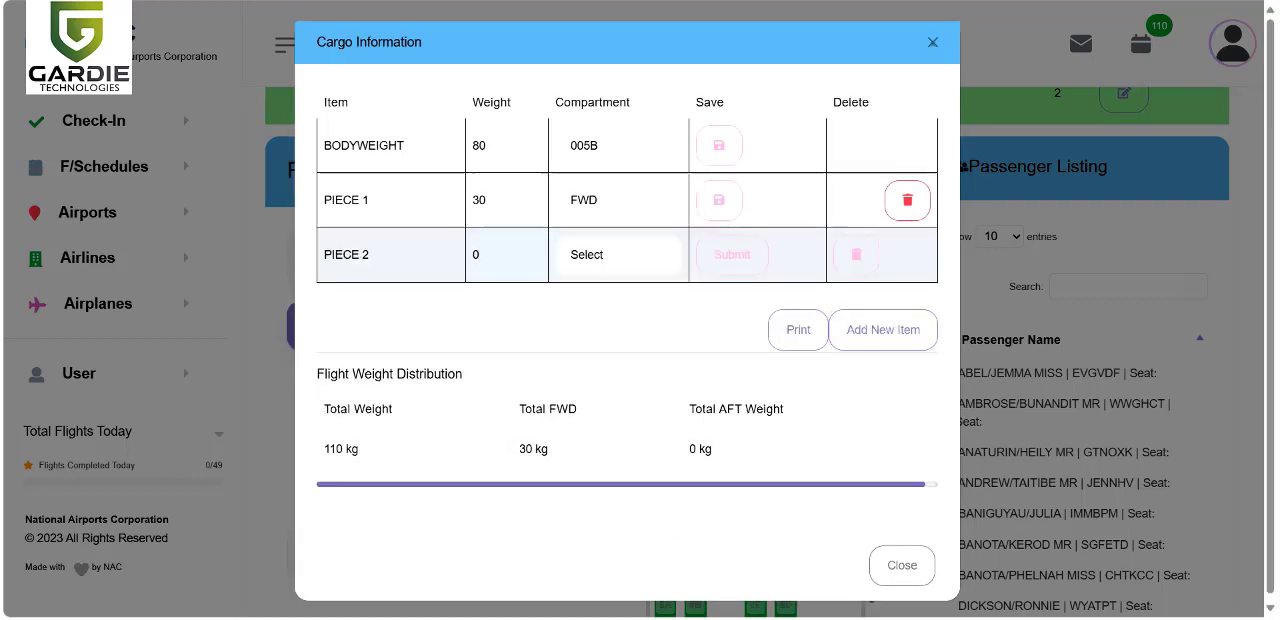
type("20")
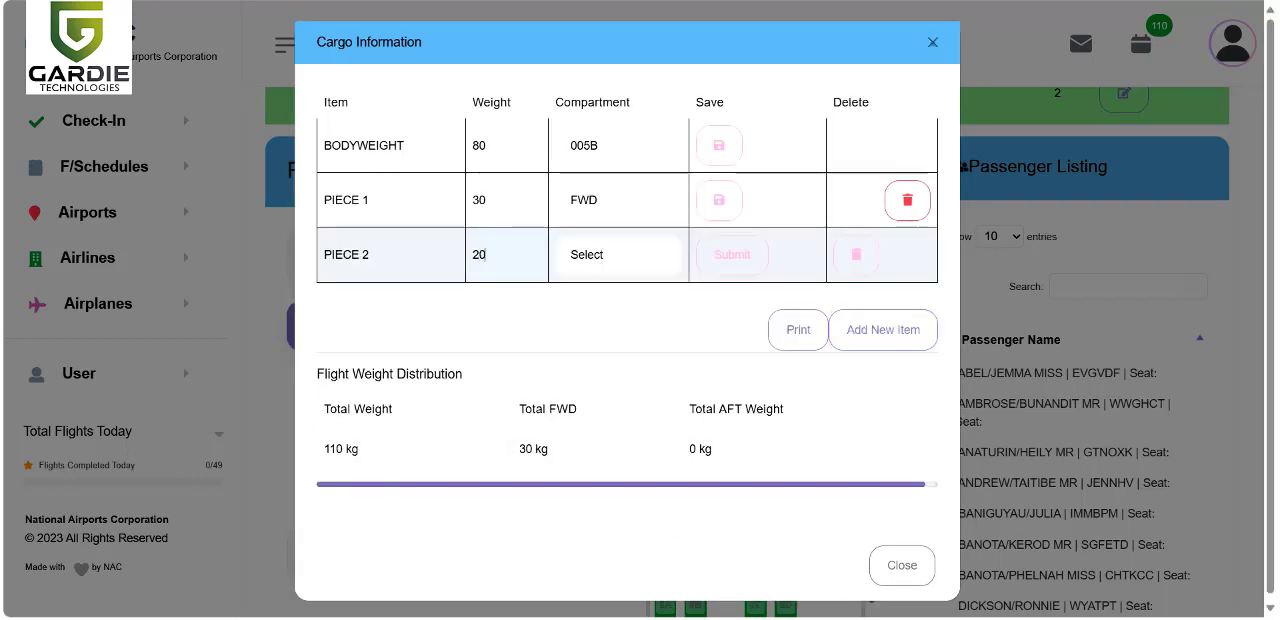
left_click(618, 255)
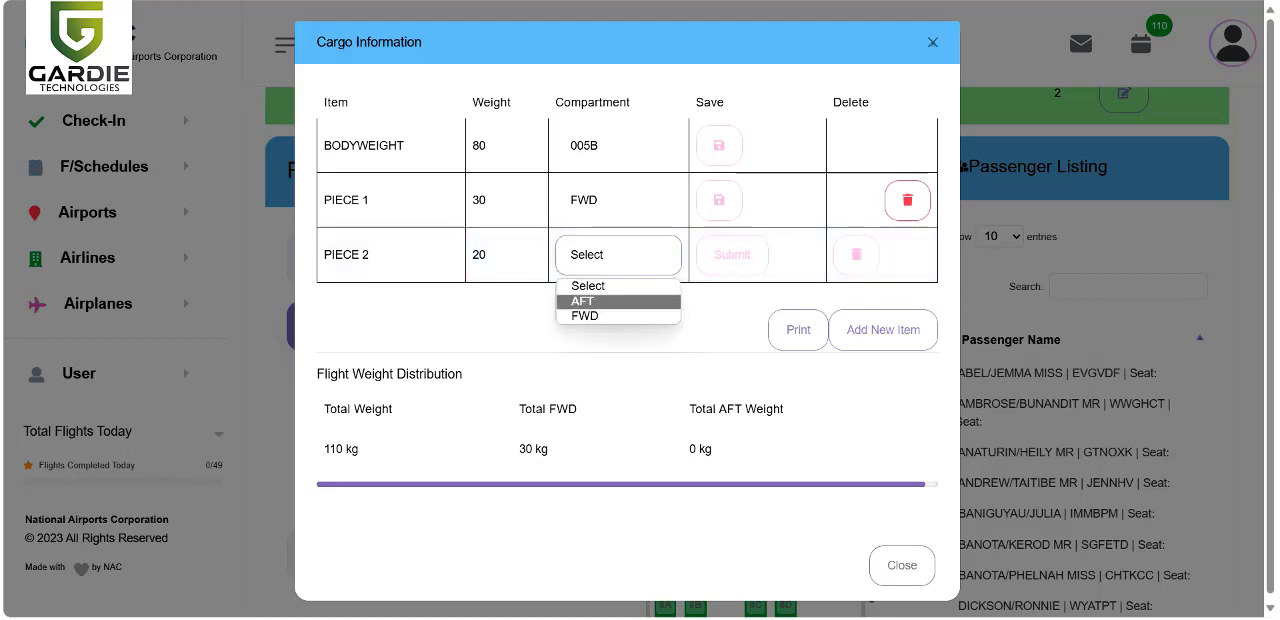
left_click(584, 301)
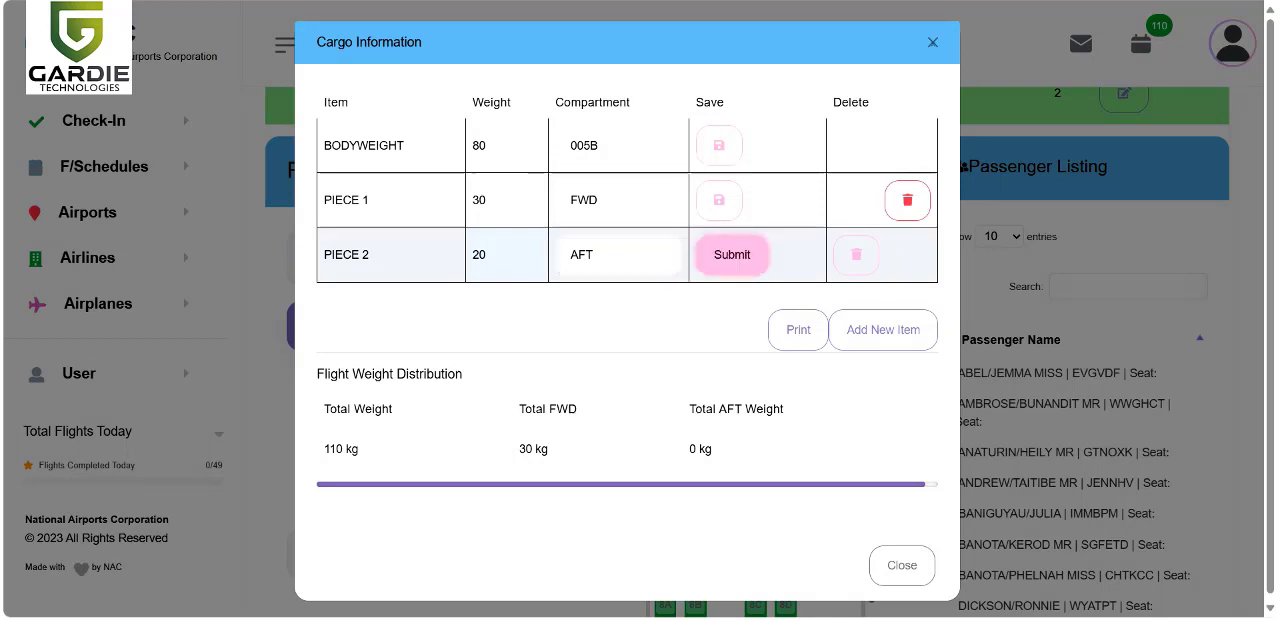
left_click(731, 254)
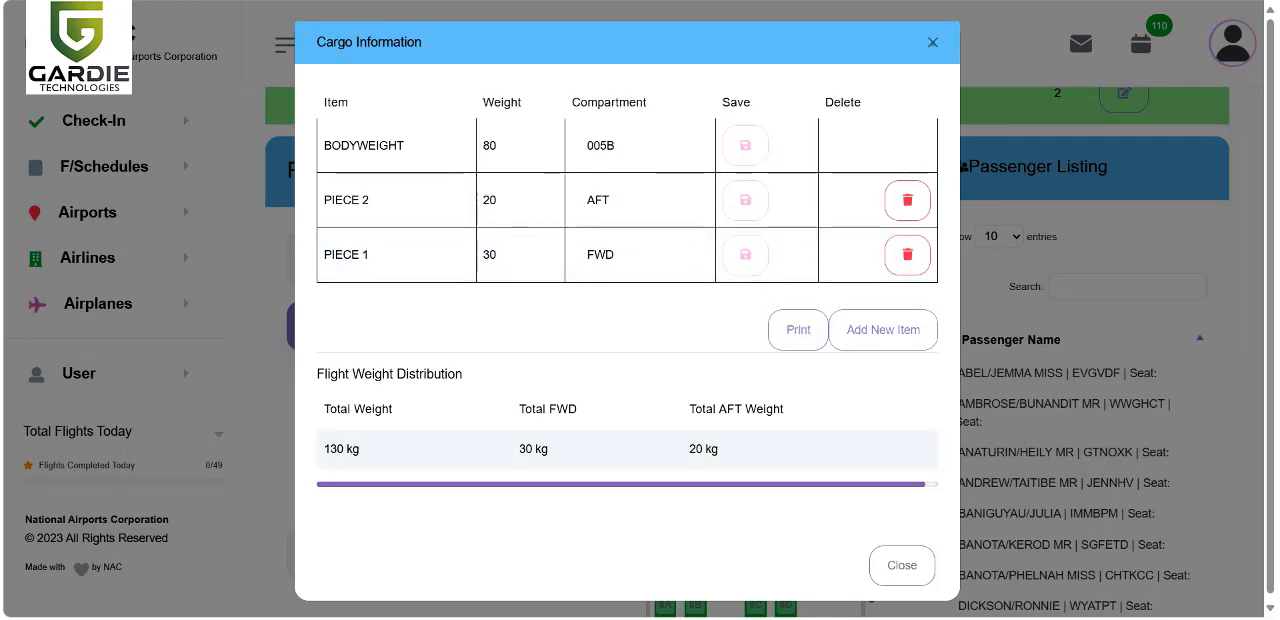
left_click(797, 330)
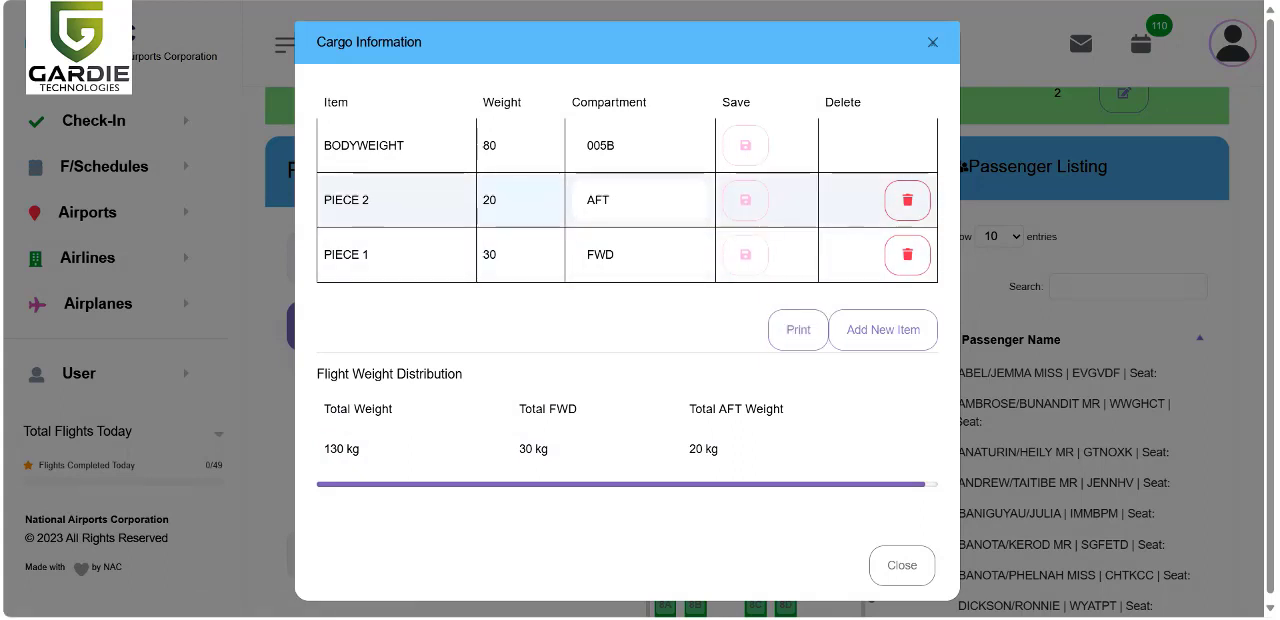
double_click(332, 200)
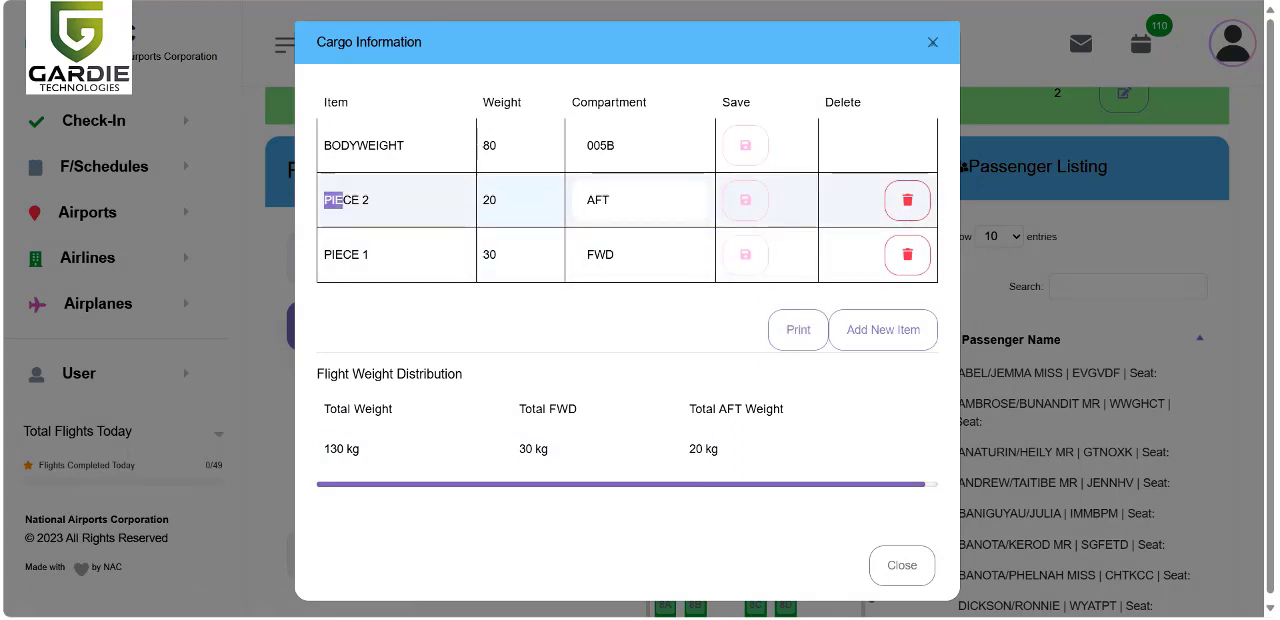
left_click(797, 330)
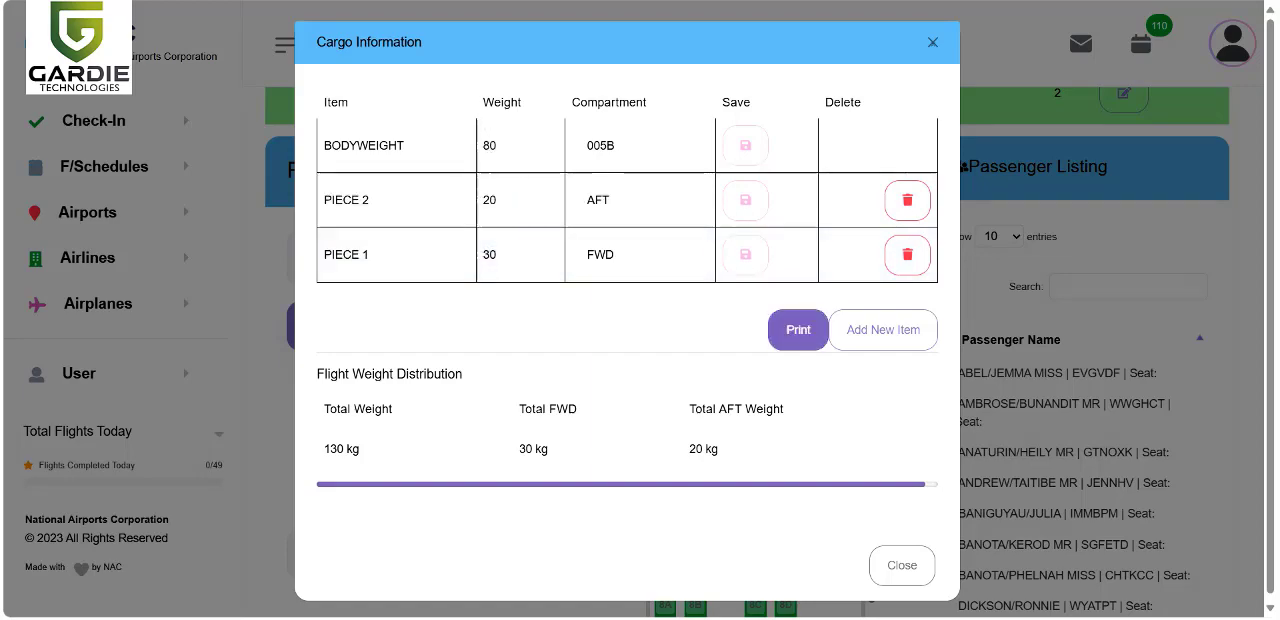
left_click(798, 329)
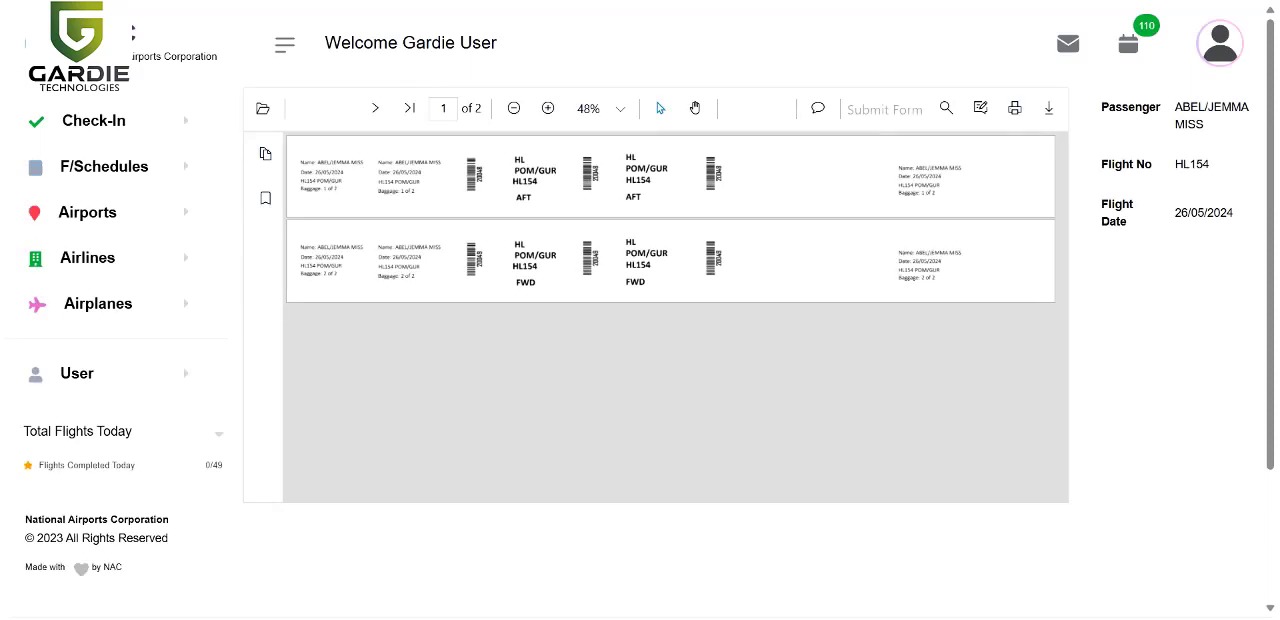
mouse_move(548, 108)
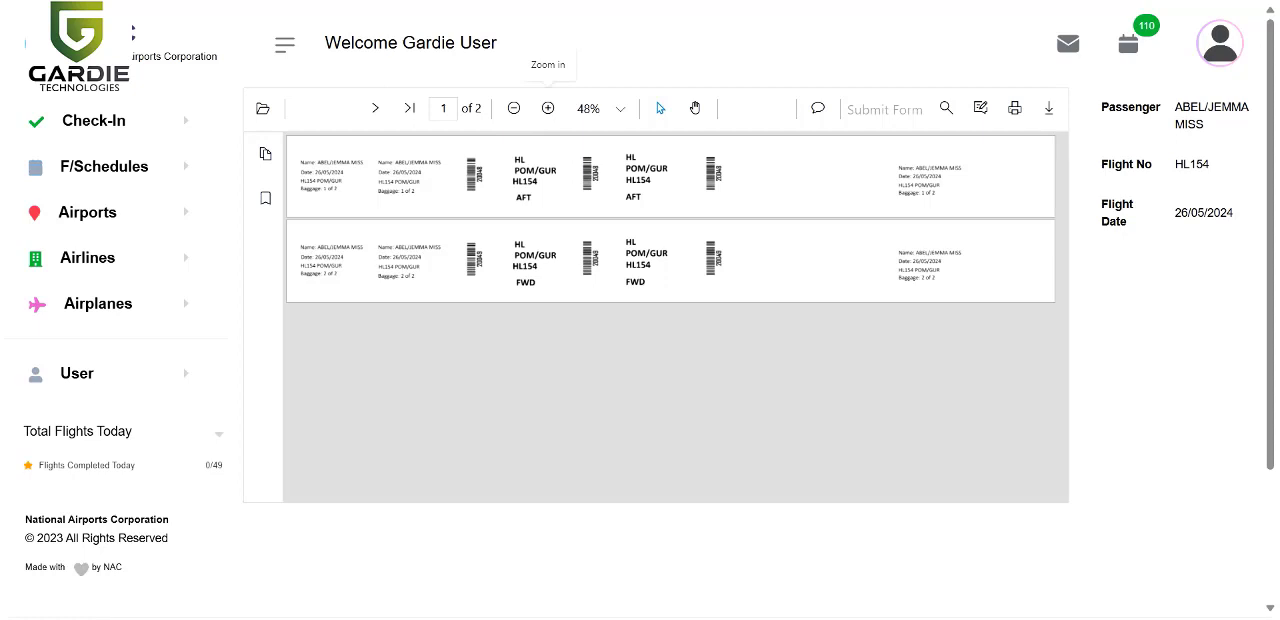
left_click(548, 108)
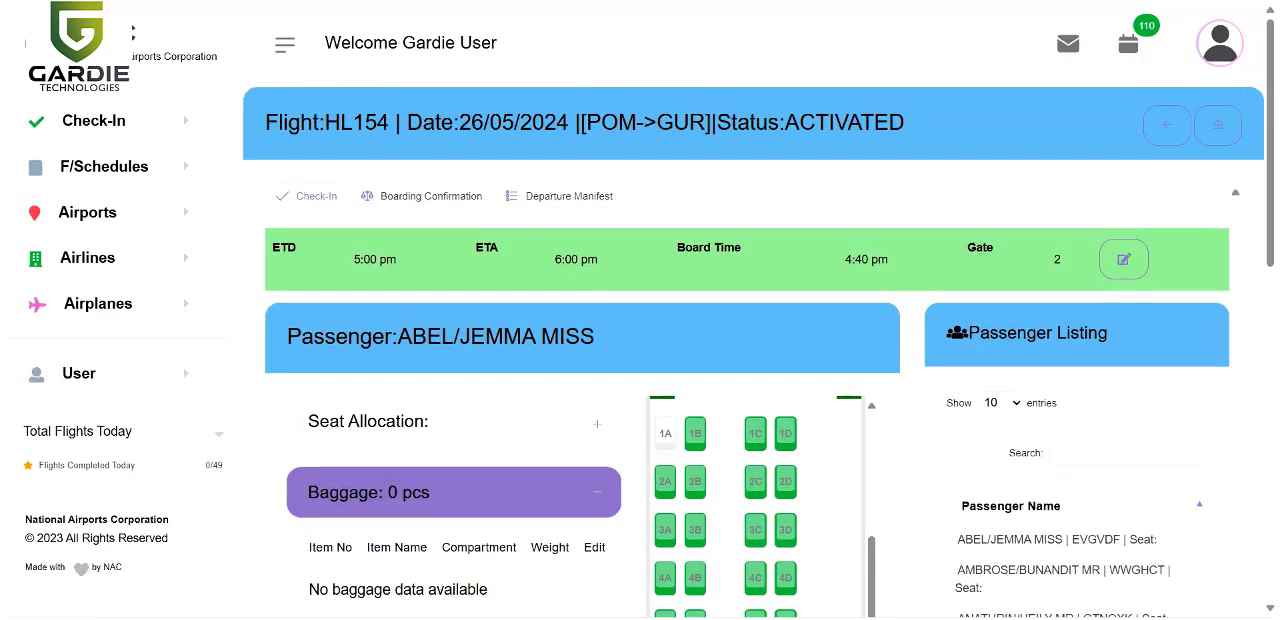
left_click(431, 195)
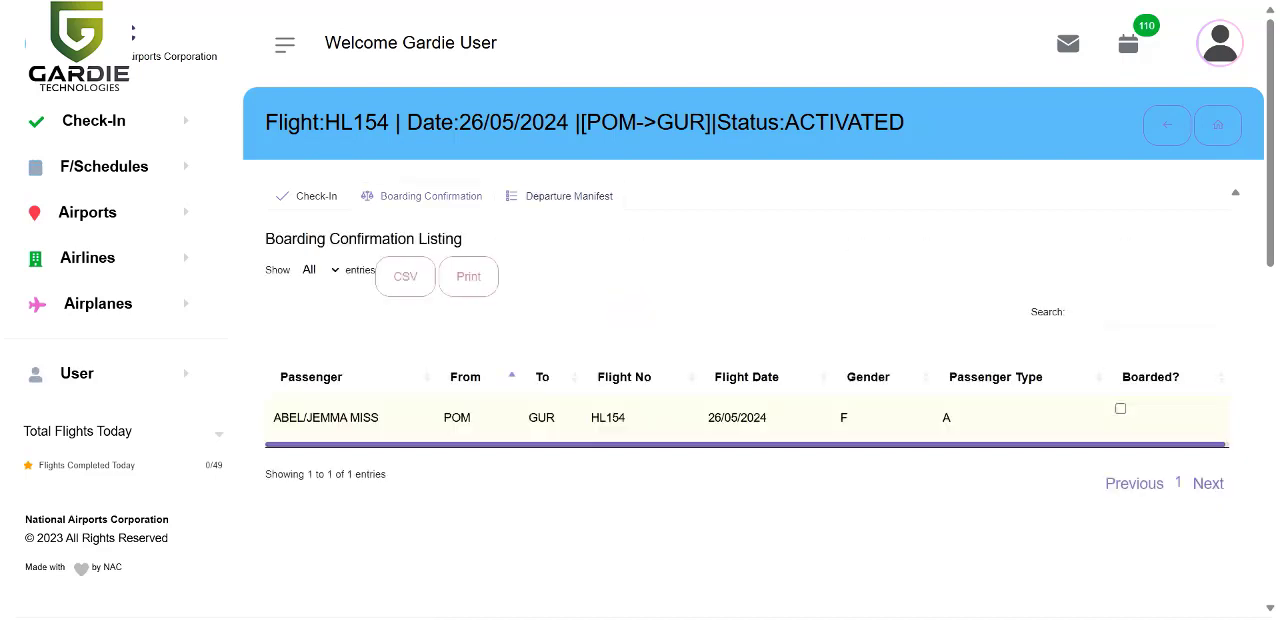
left_click(1120, 408)
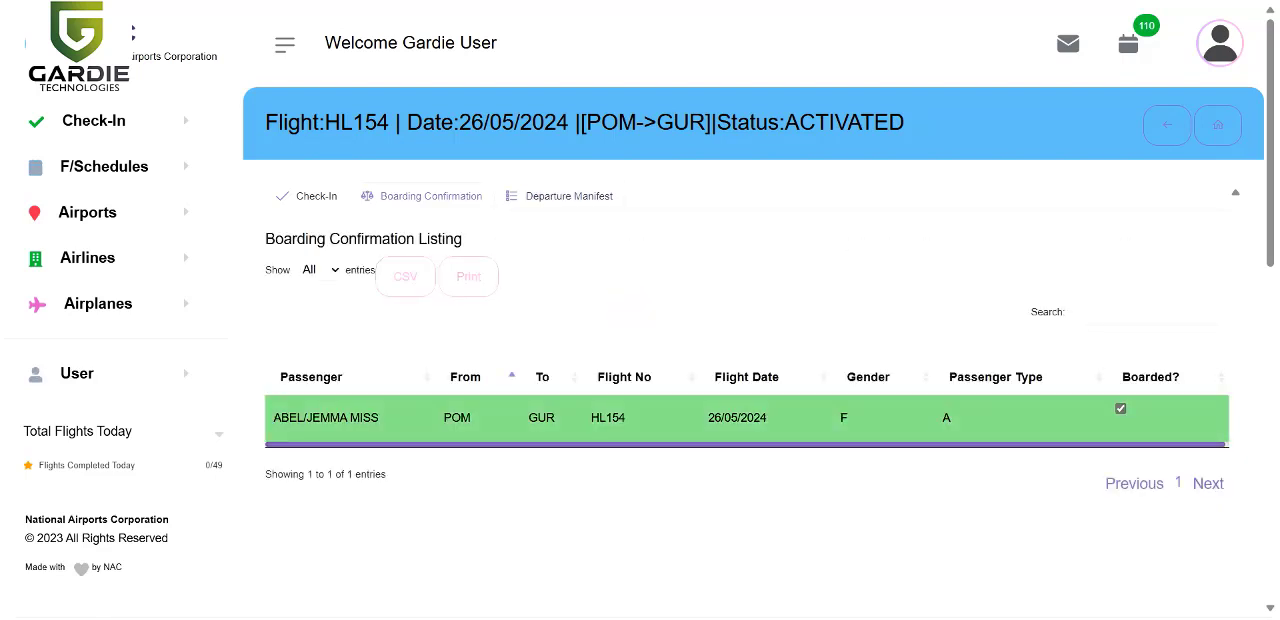